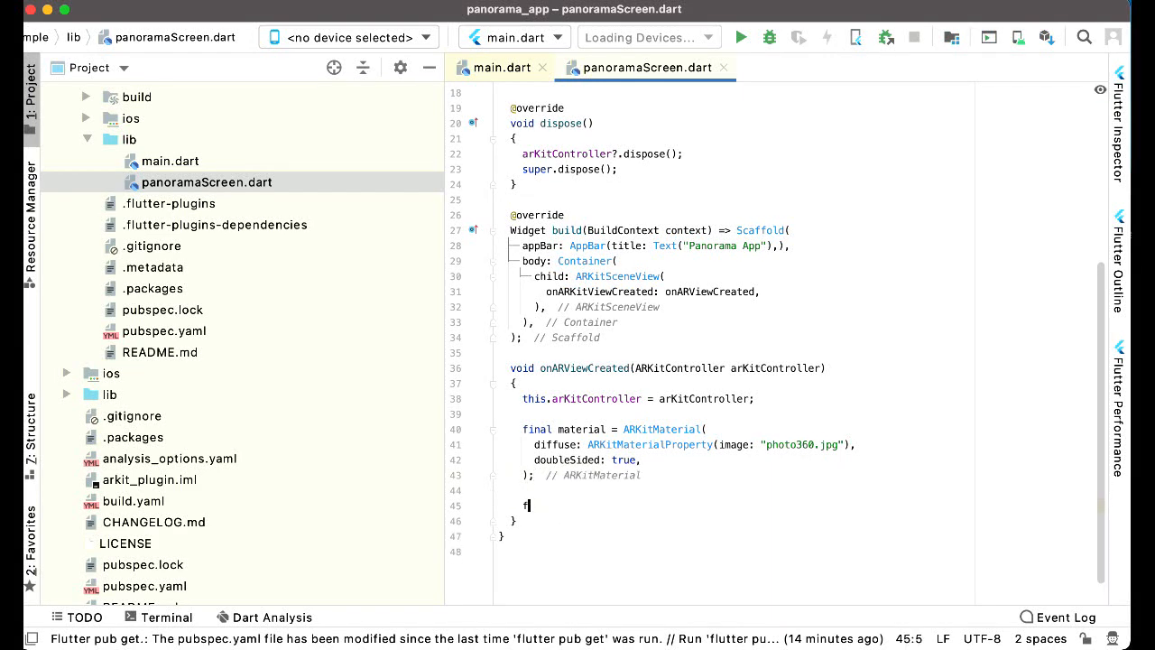
Step: Write final sphere = ARKitSphere(materials: [material], radius: 1,) and start the next line
type("inal sphere = ARKitSphere")
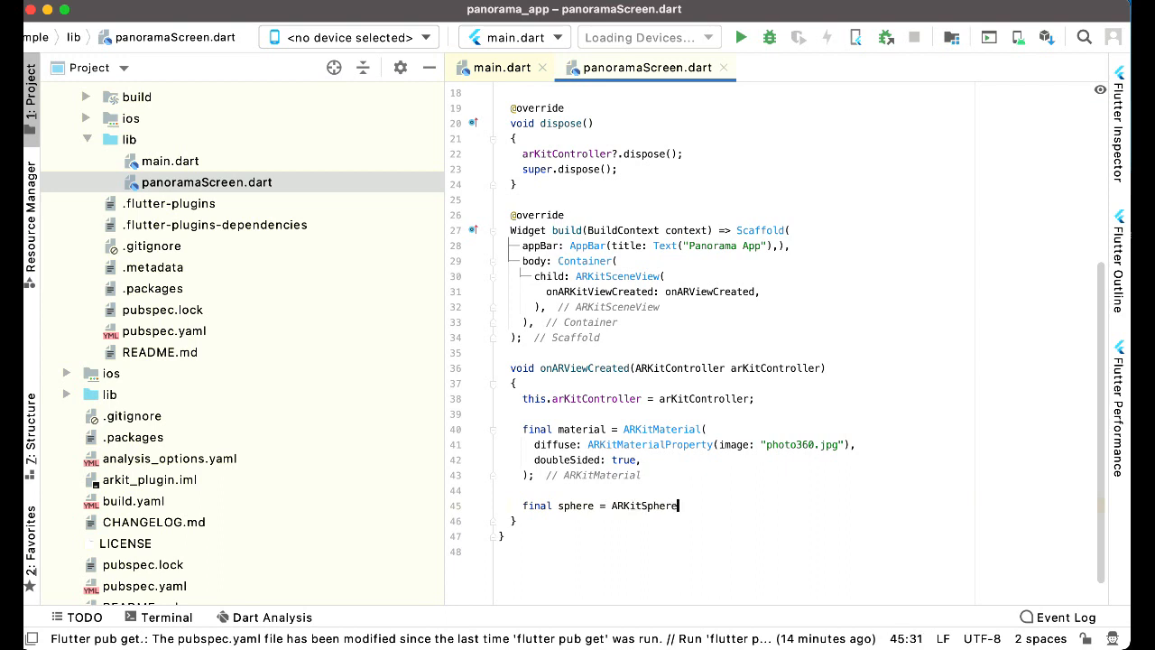
type("()")
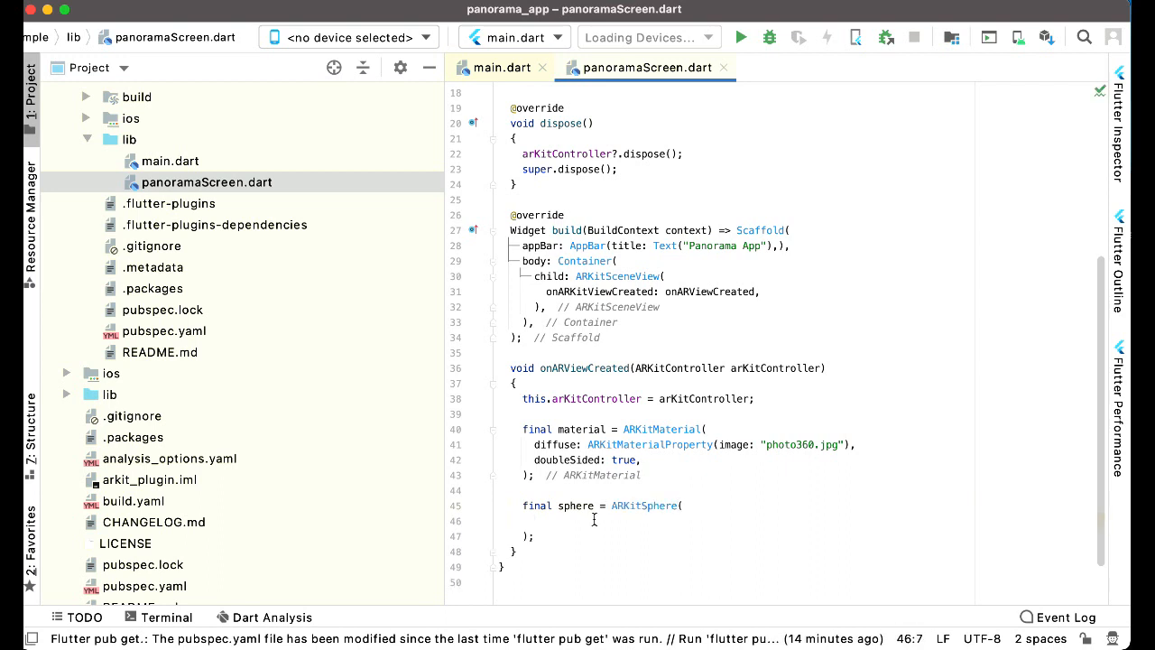
type("materials:")
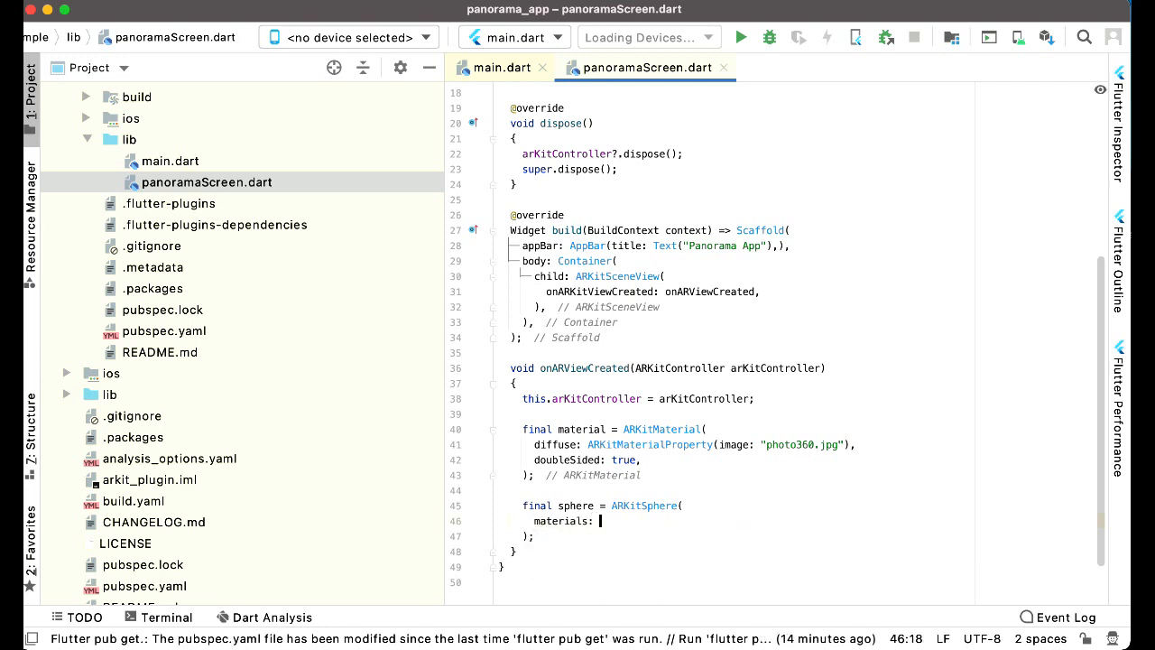
type("[]")
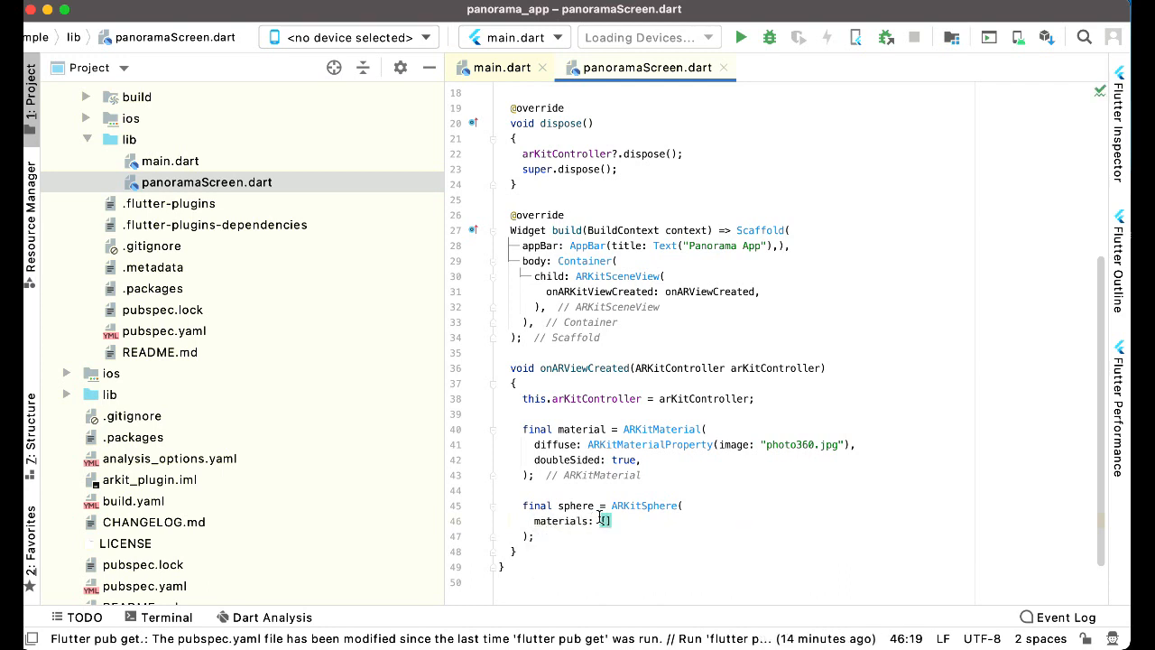
type("material")
type("radius:")
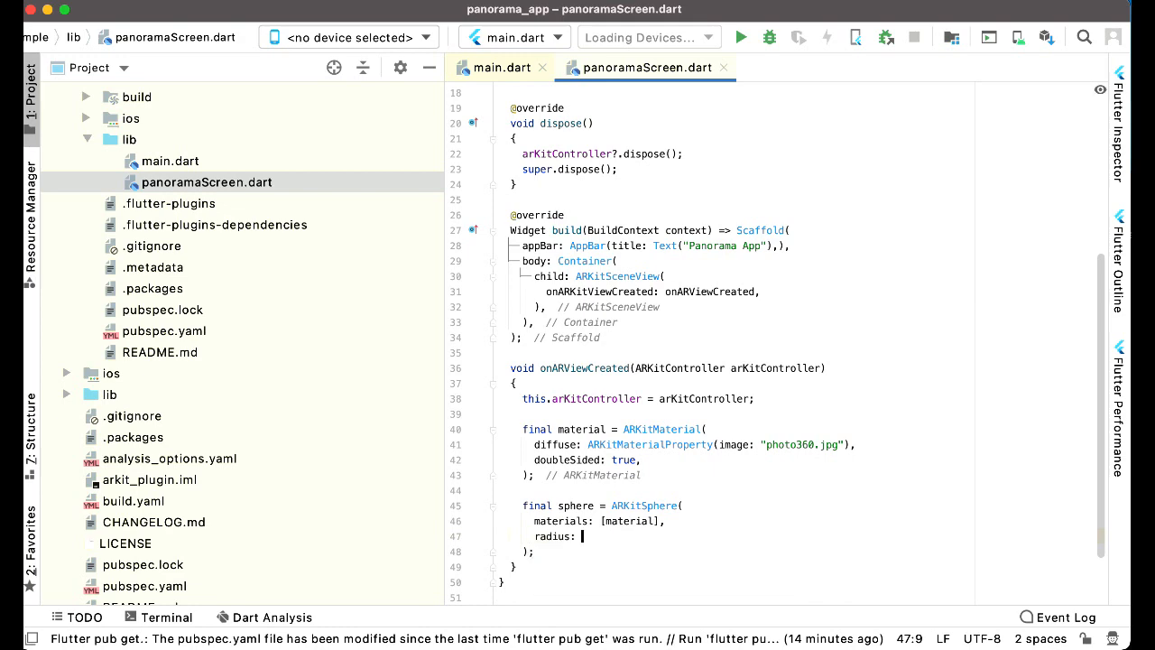
type("1,")
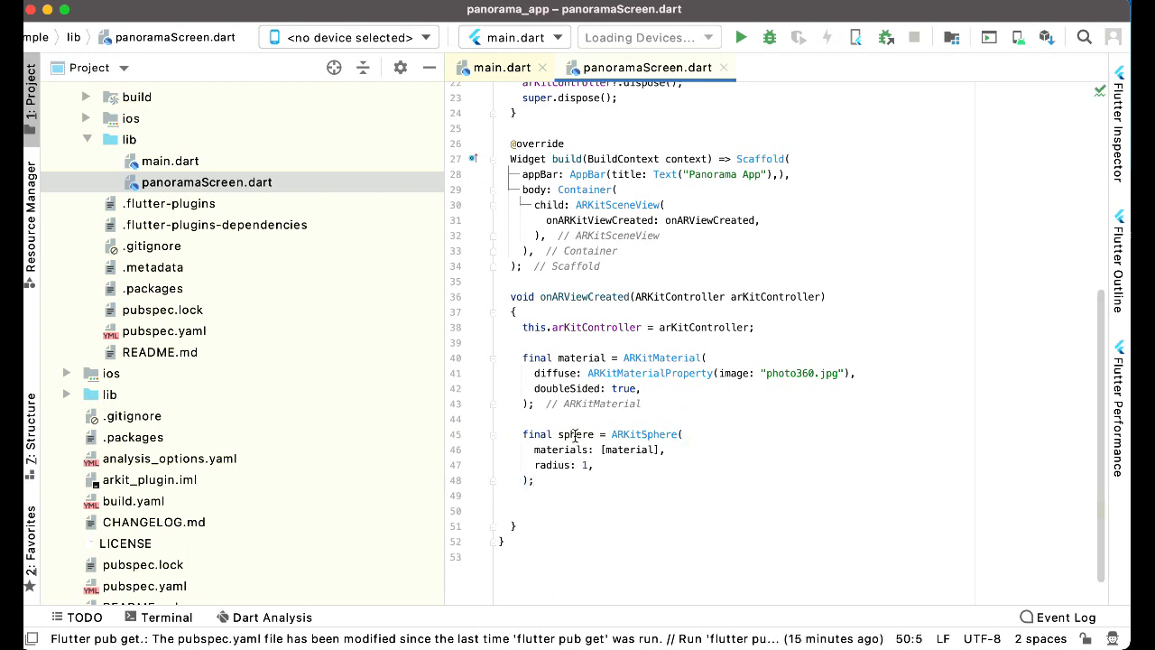
left_click(522, 506)
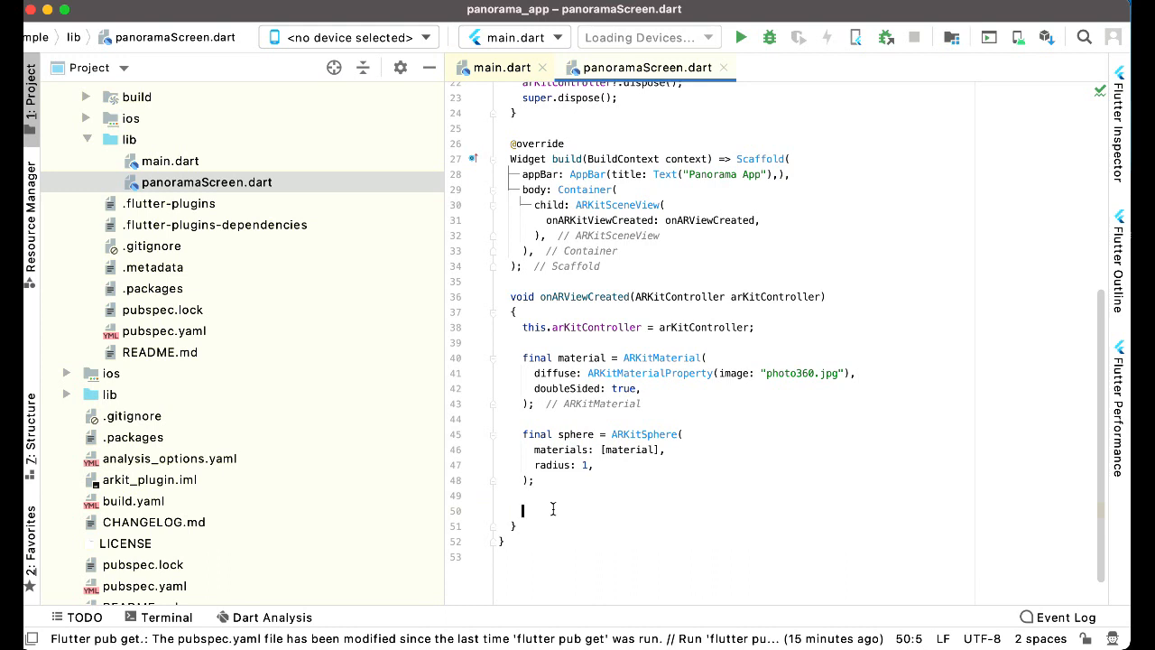
type("f")
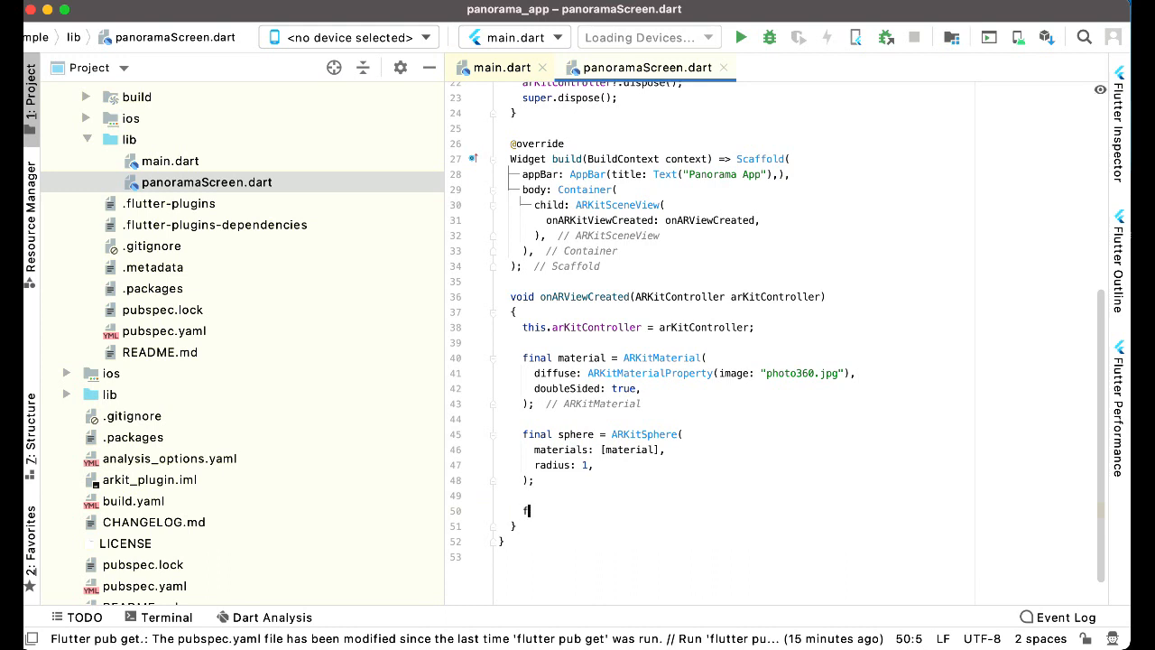
Step: Write final node = ARKitNode(geometry: sphere, position: Vector3.zero(), eulerAngles: Vector3.zero(),)
type("inal node")
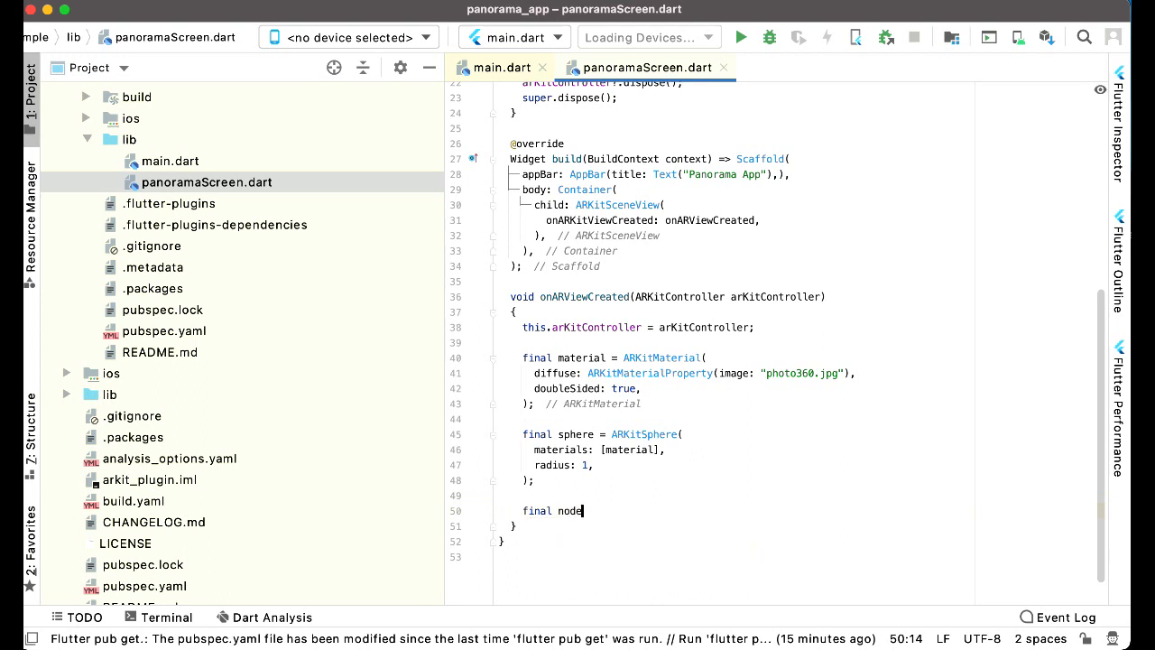
type("= ARKitNode")
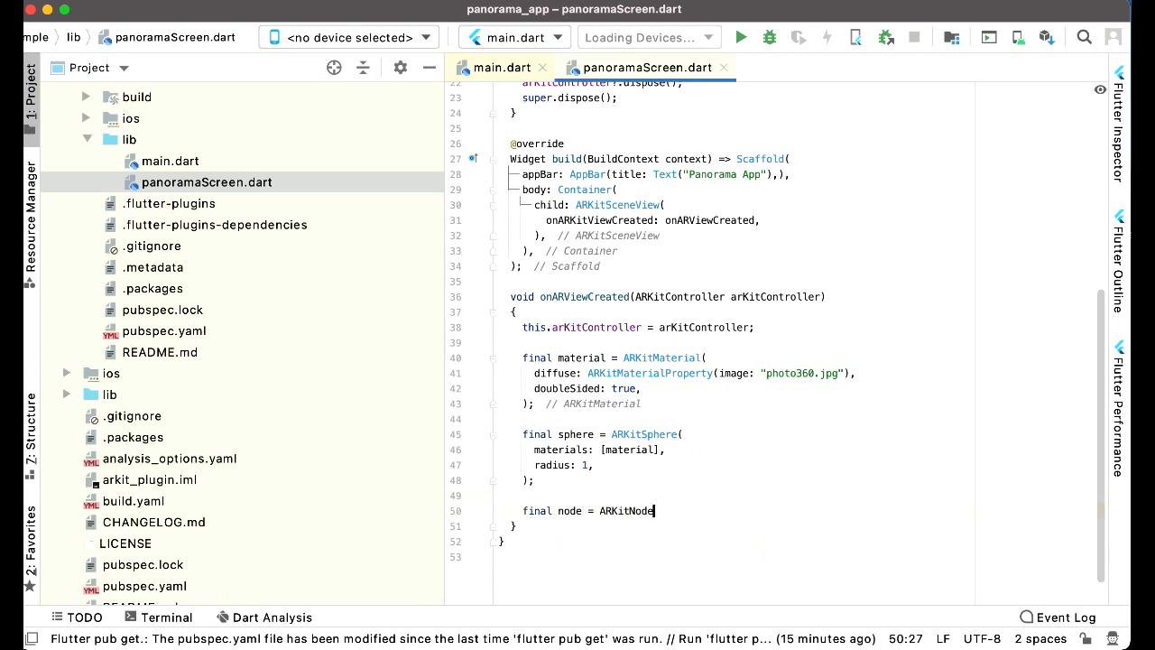
type("()")
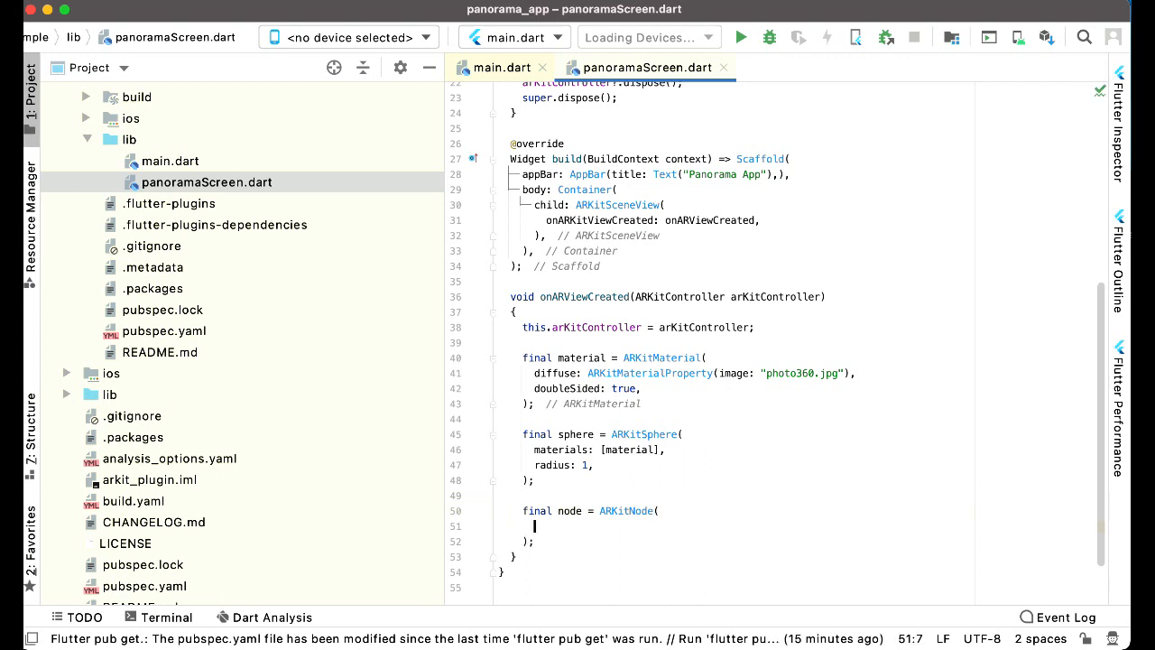
type("geometry: sphere,")
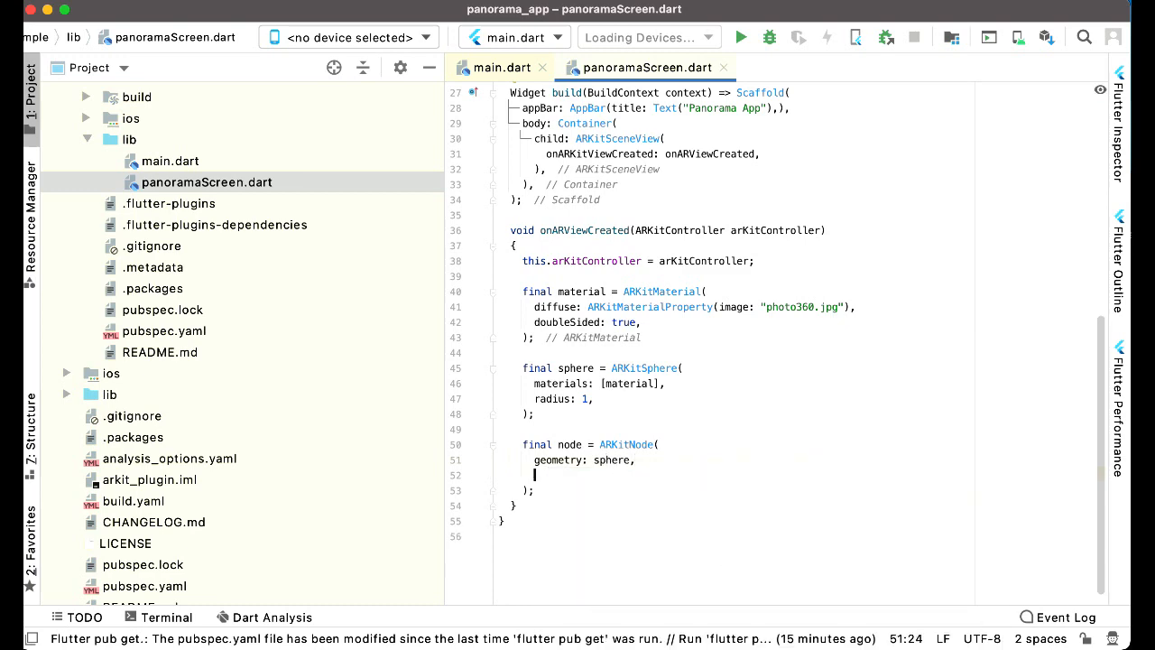
type("position: Vect")
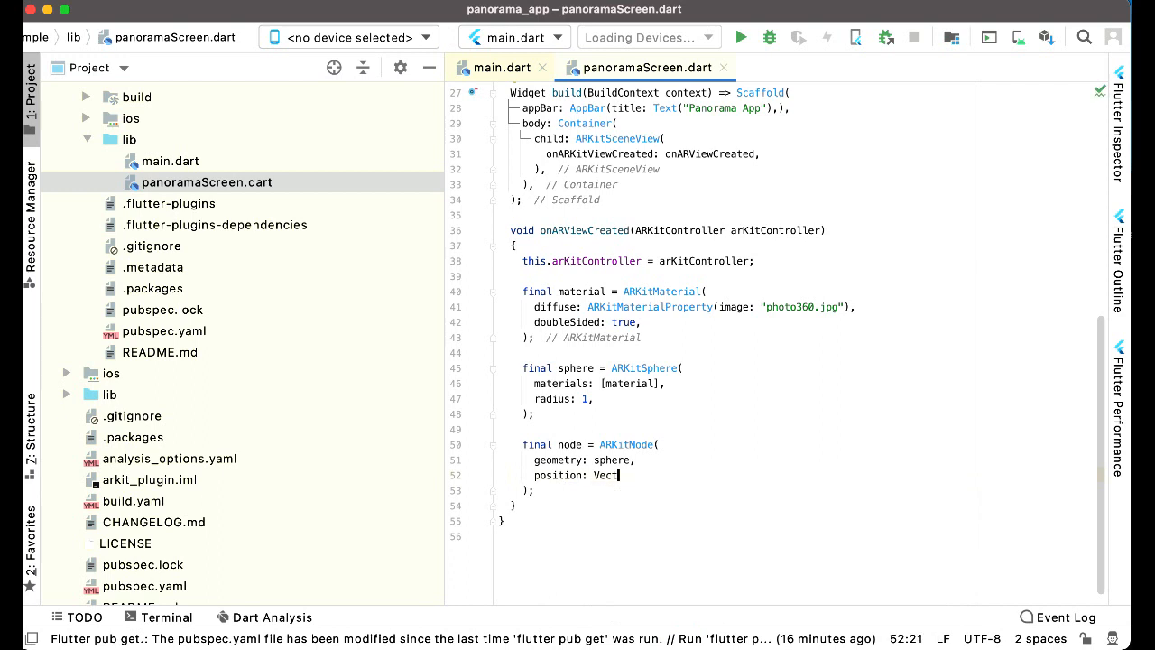
type("or3")
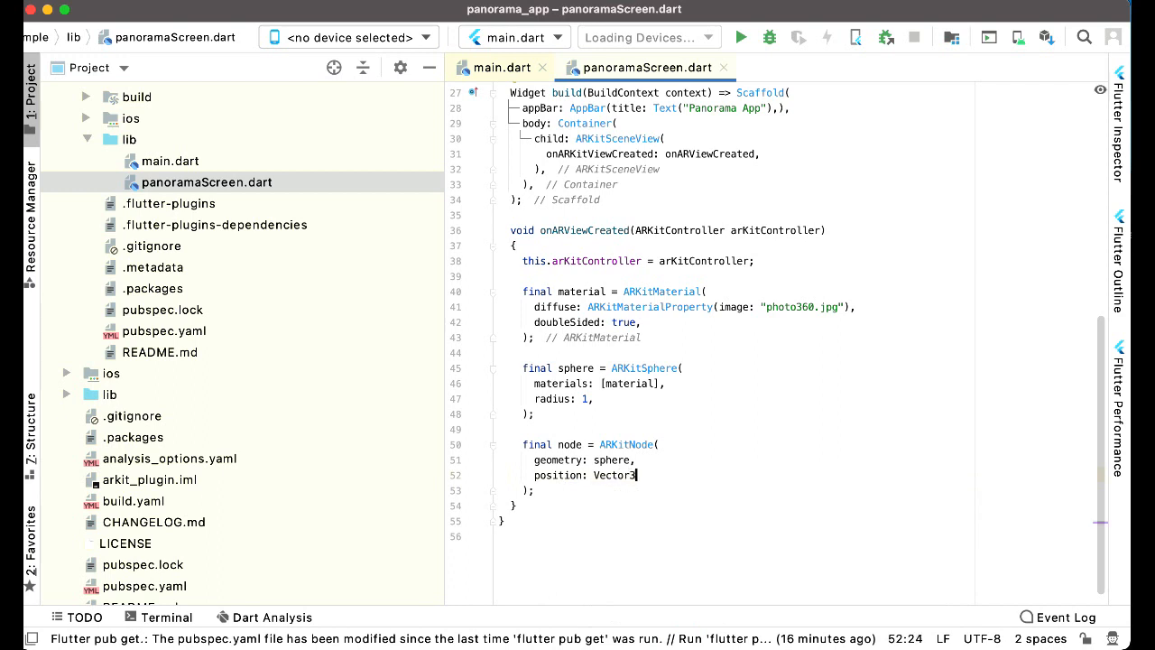
type(".zero(),")
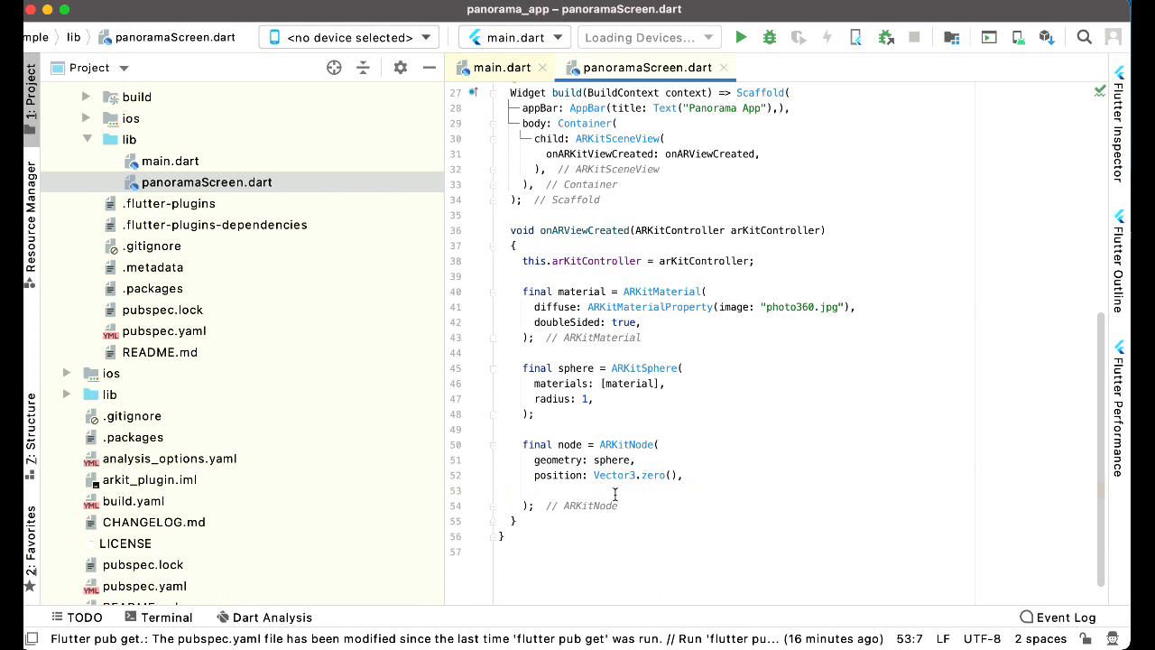
type("eulerAngles:")
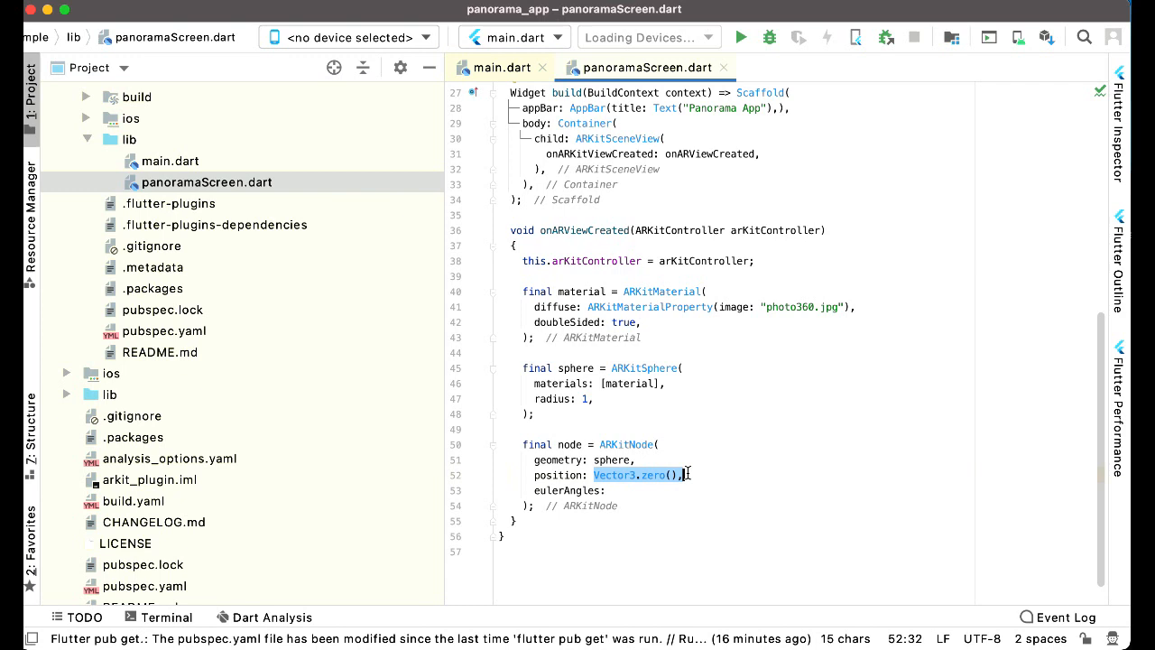
type("Vector3.zero(),")
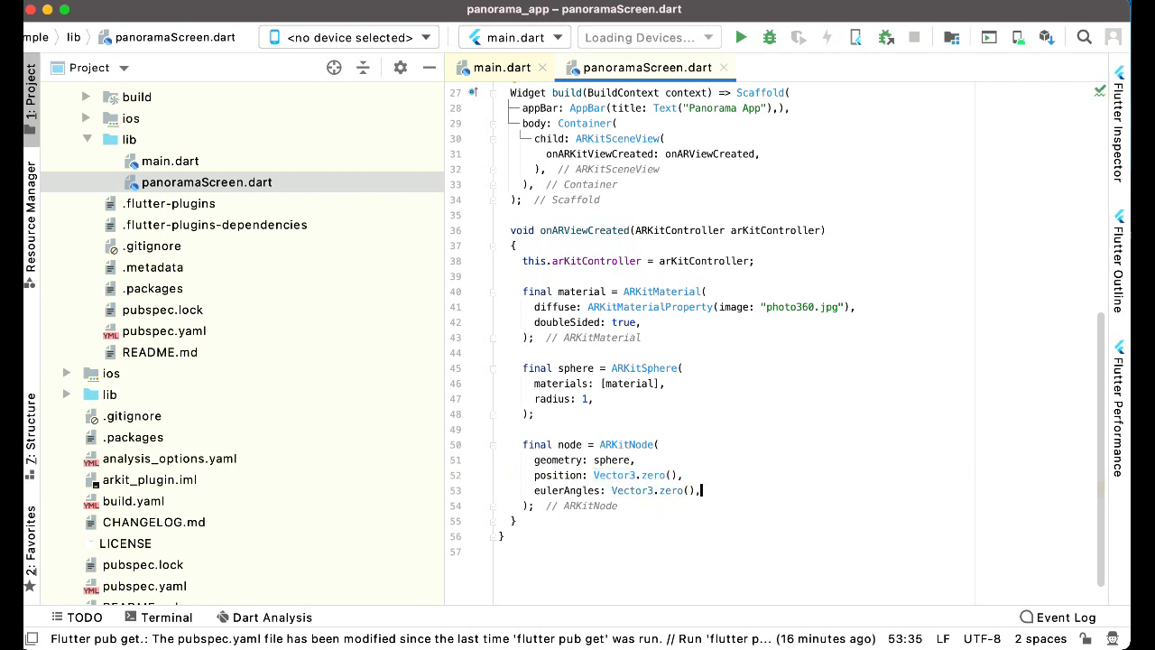
Step: Begin a new line referencing this.arKitController below the node definition
left_click(659, 444)
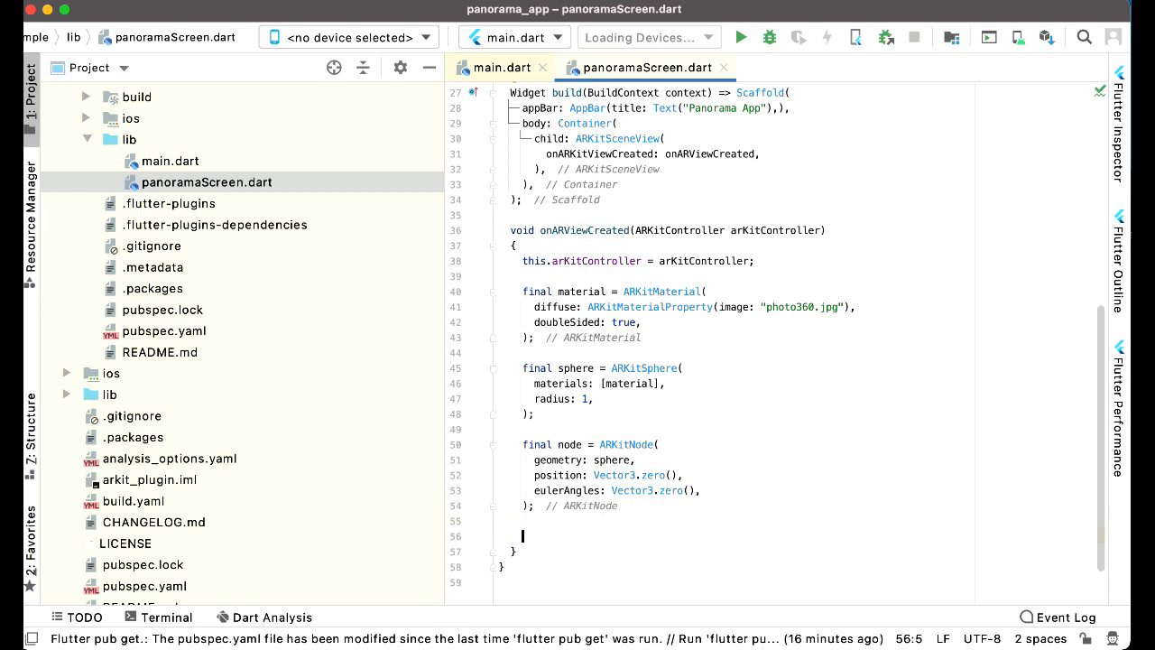
type("this")
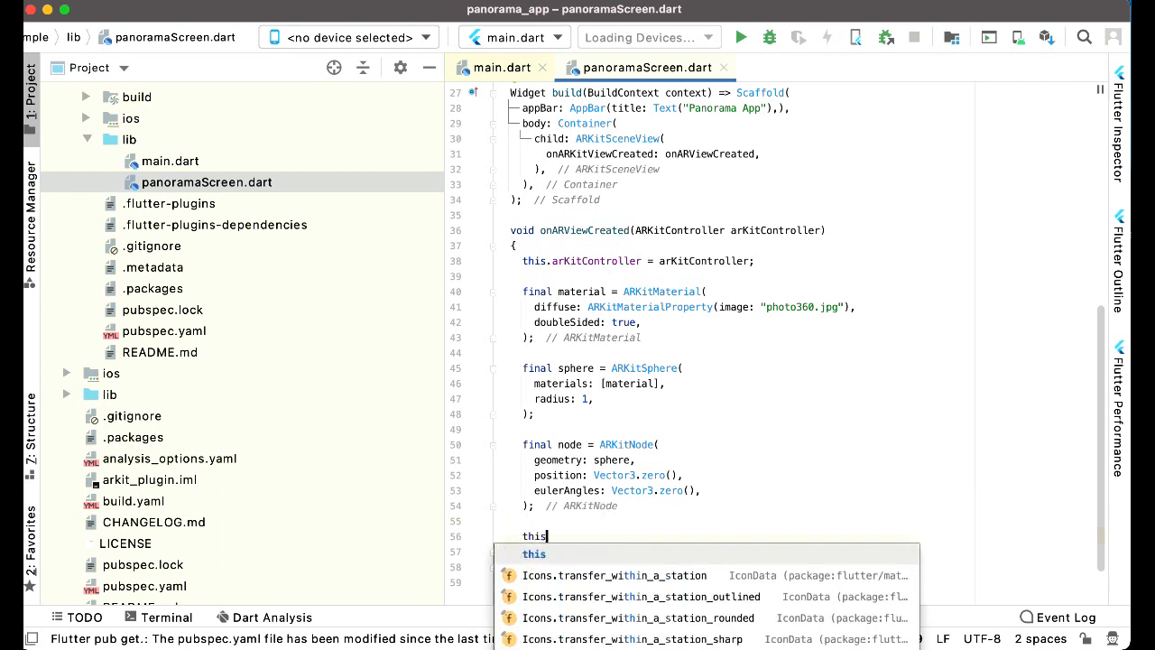
type("arKitController")
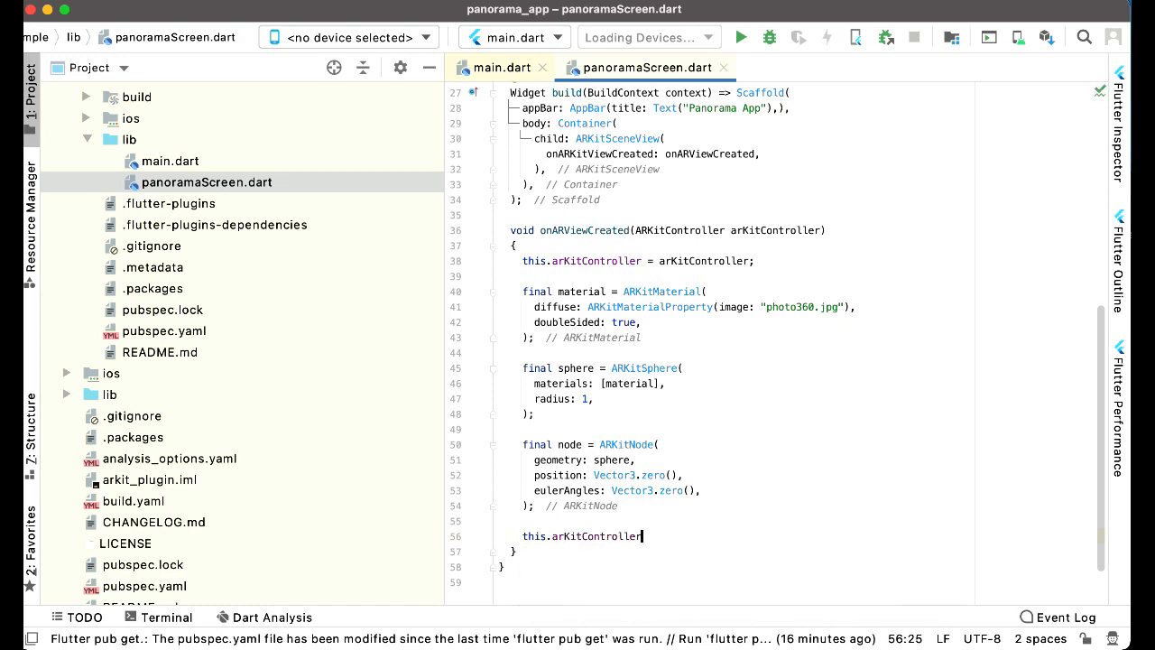
Step: In main.dart, import panoramaScreen.dart
scroll("up", 3)
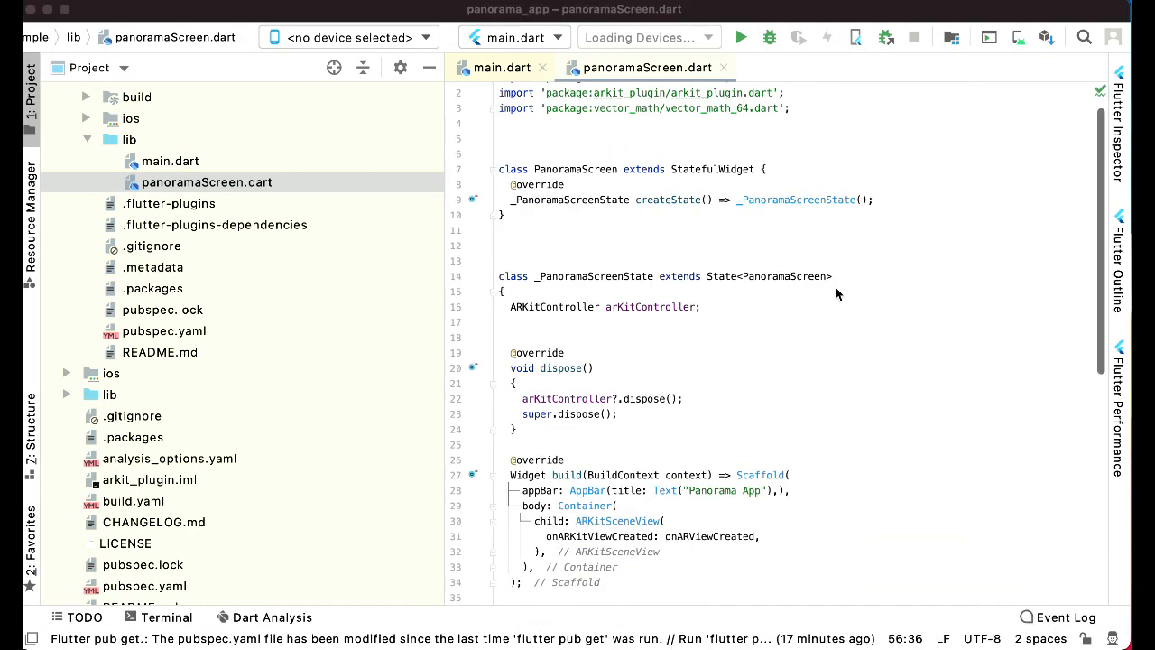
scroll("up", 3)
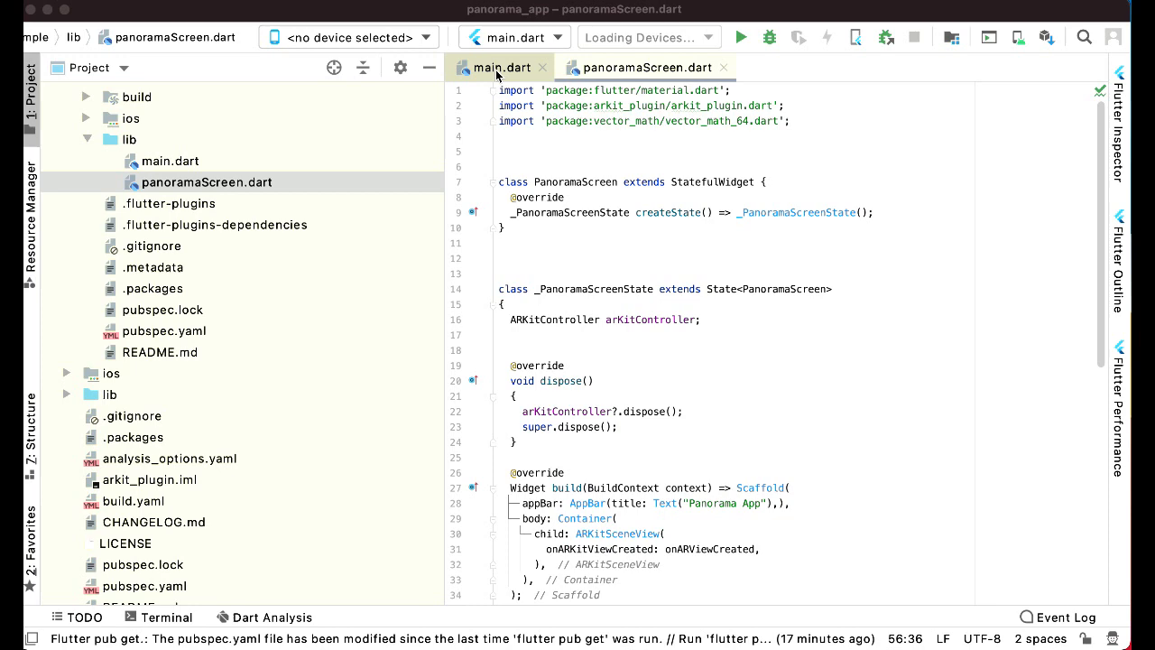
left_click(500, 69)
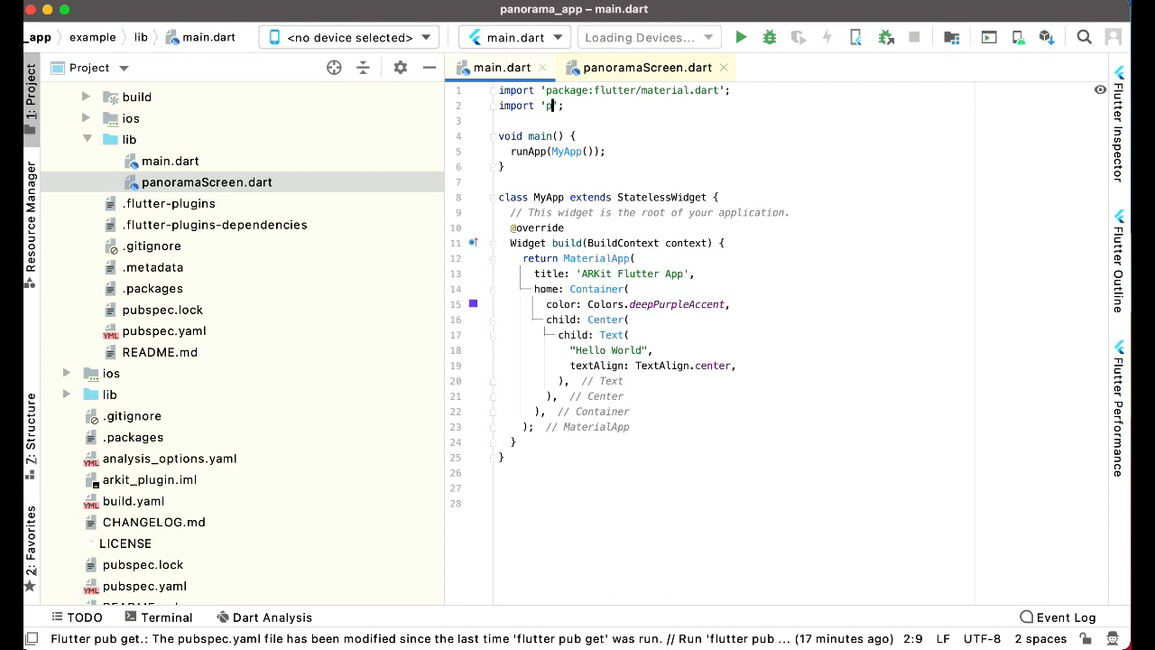
type("ano")
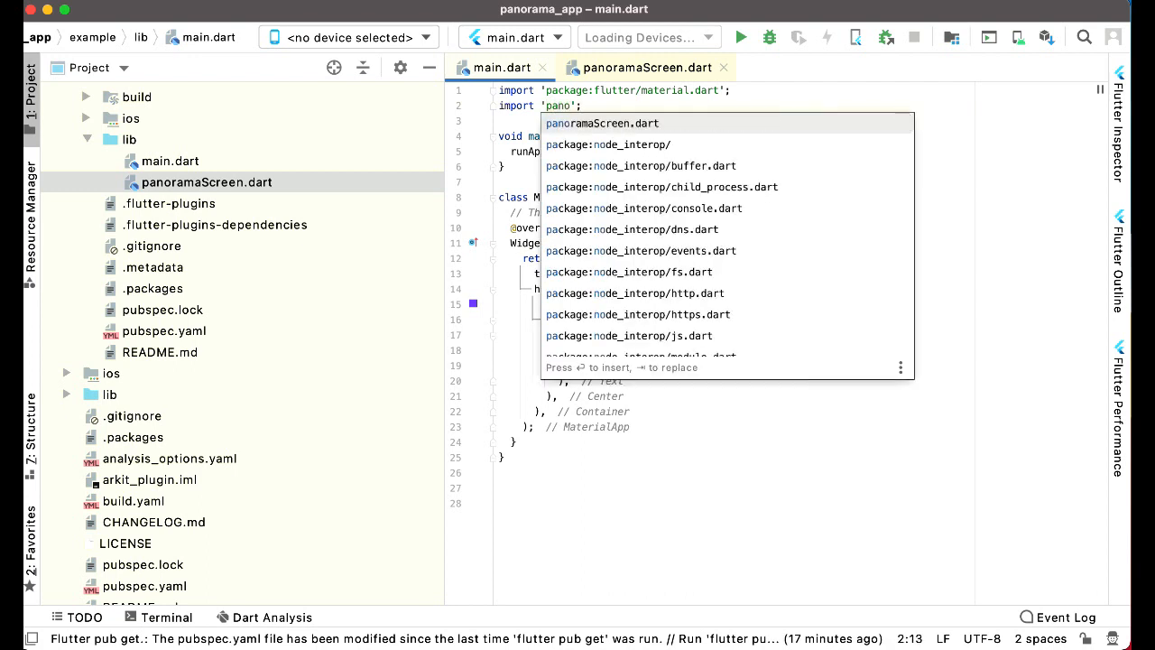
left_click(603, 122)
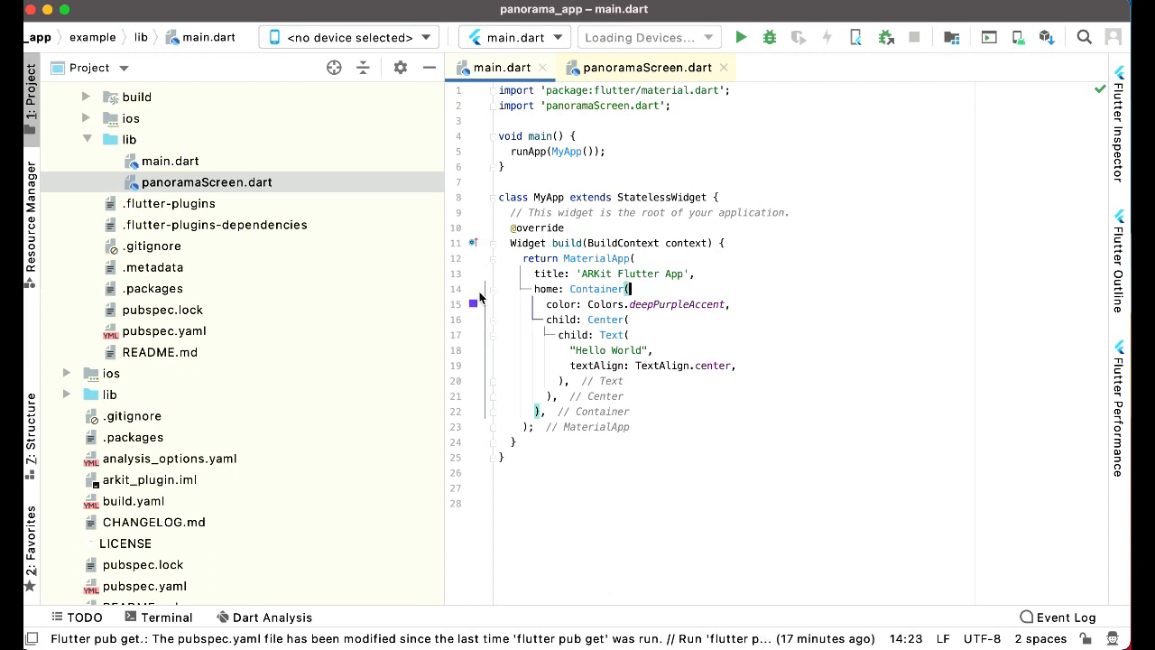
Step: Replace the Hello World Container with PanoramaScreen() as the MaterialApp home
left_click(495, 288)
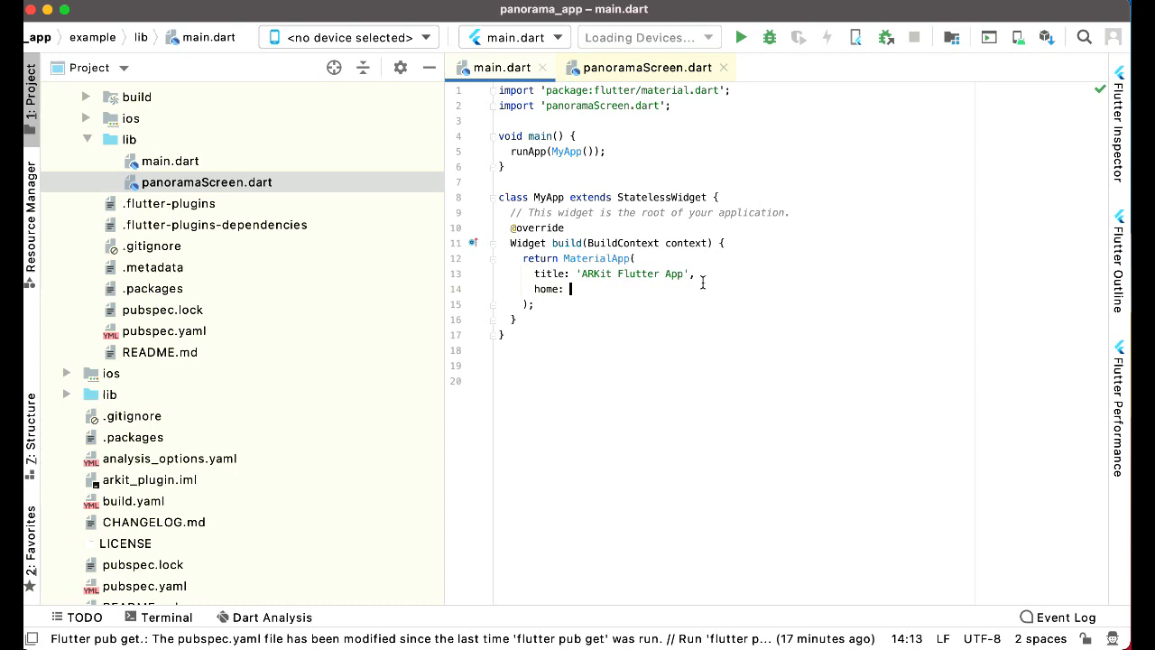
left_click(646, 67)
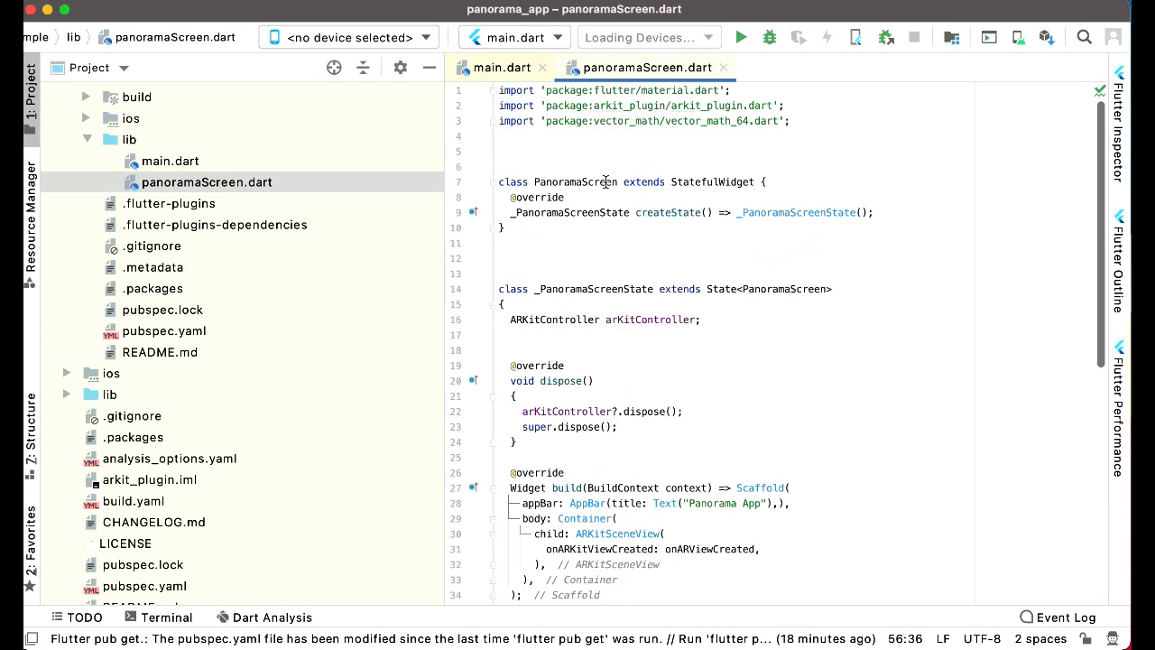
left_click(502, 68)
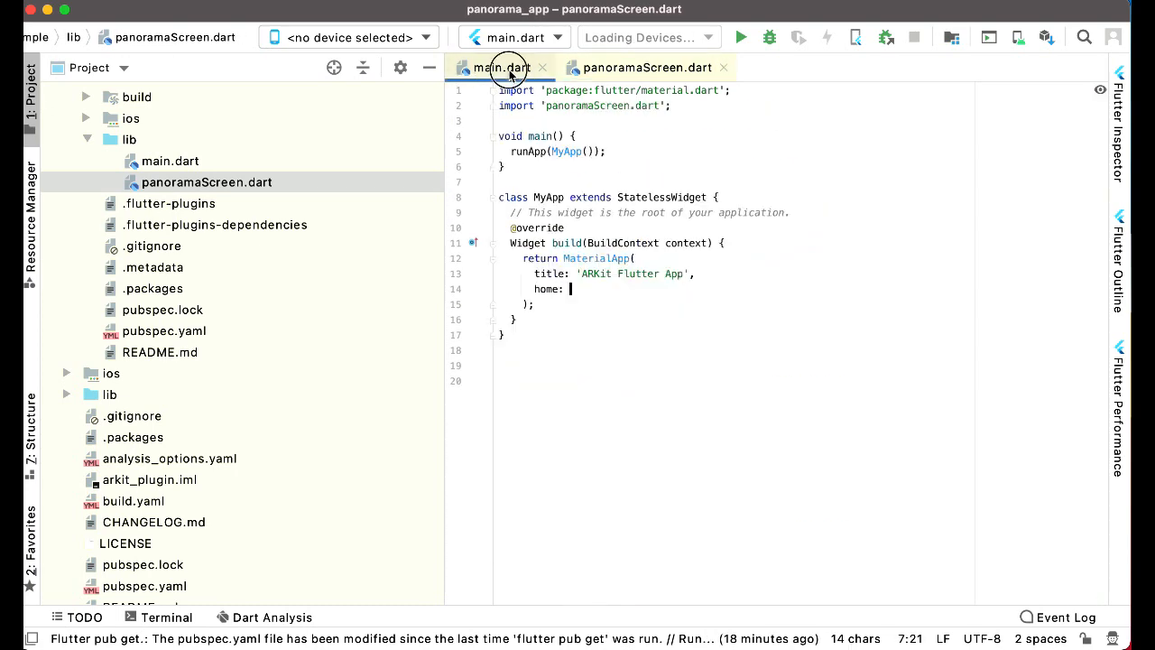
type("PanoramaScreen(),")
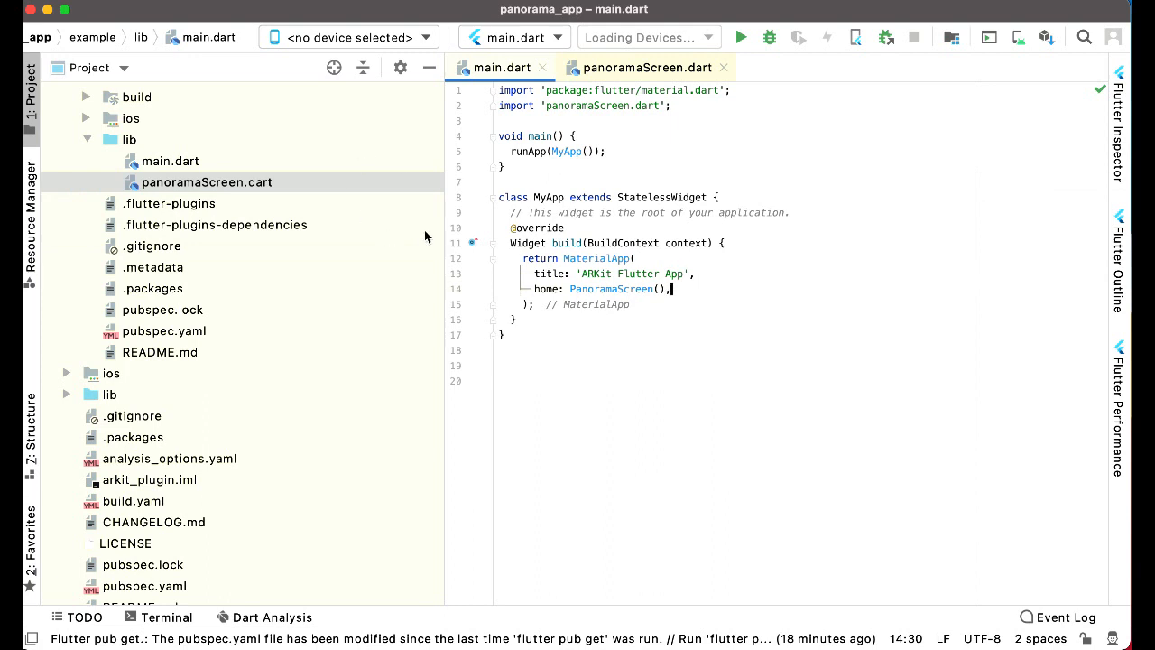
mouse_move(718, 251)
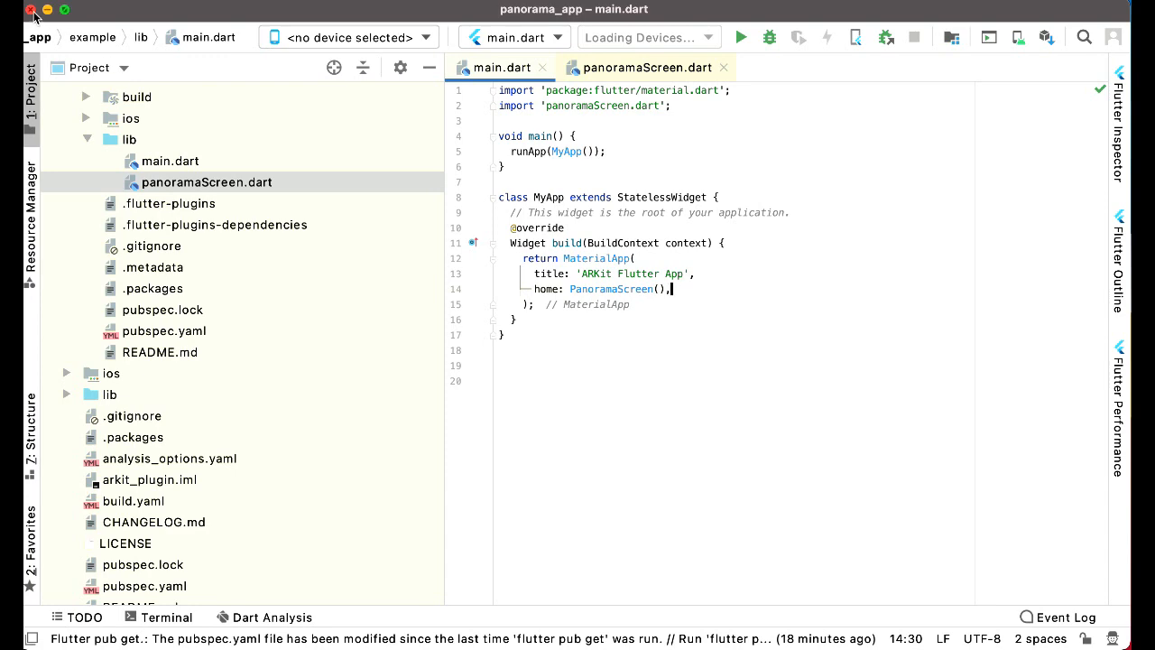
Step: Navigate panorama_app > example > ios in Finder and launch Runner.xcodeproj in Xcode
left_click(33, 11)
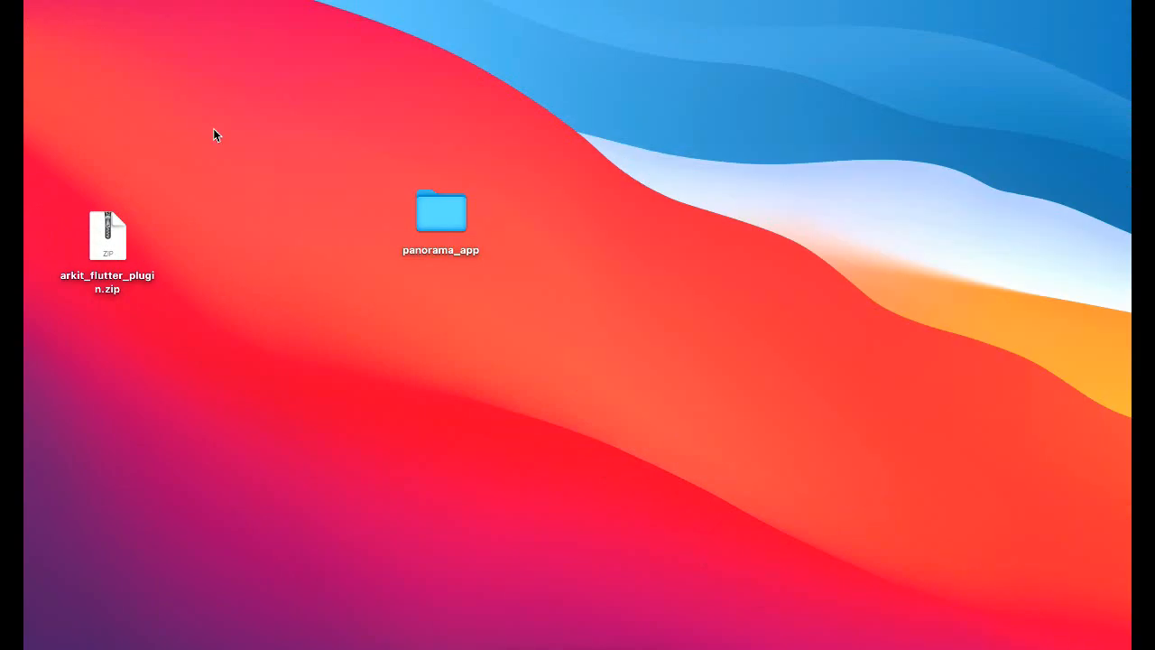
left_click(440, 213)
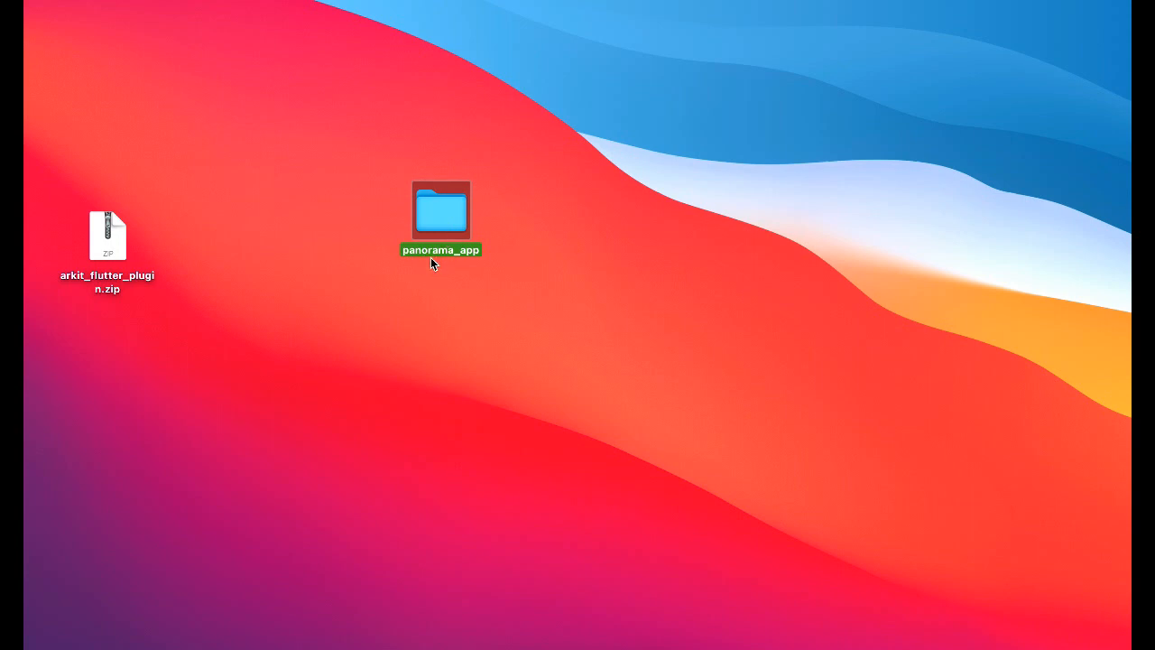
double_click(440, 210)
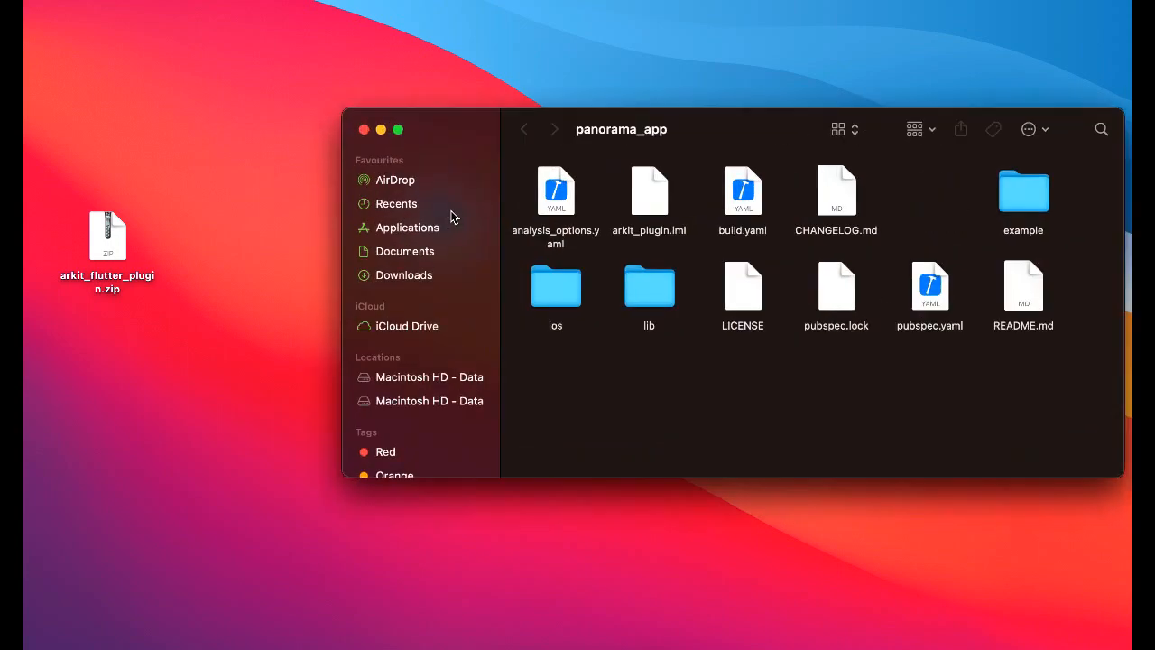
double_click(1022, 189)
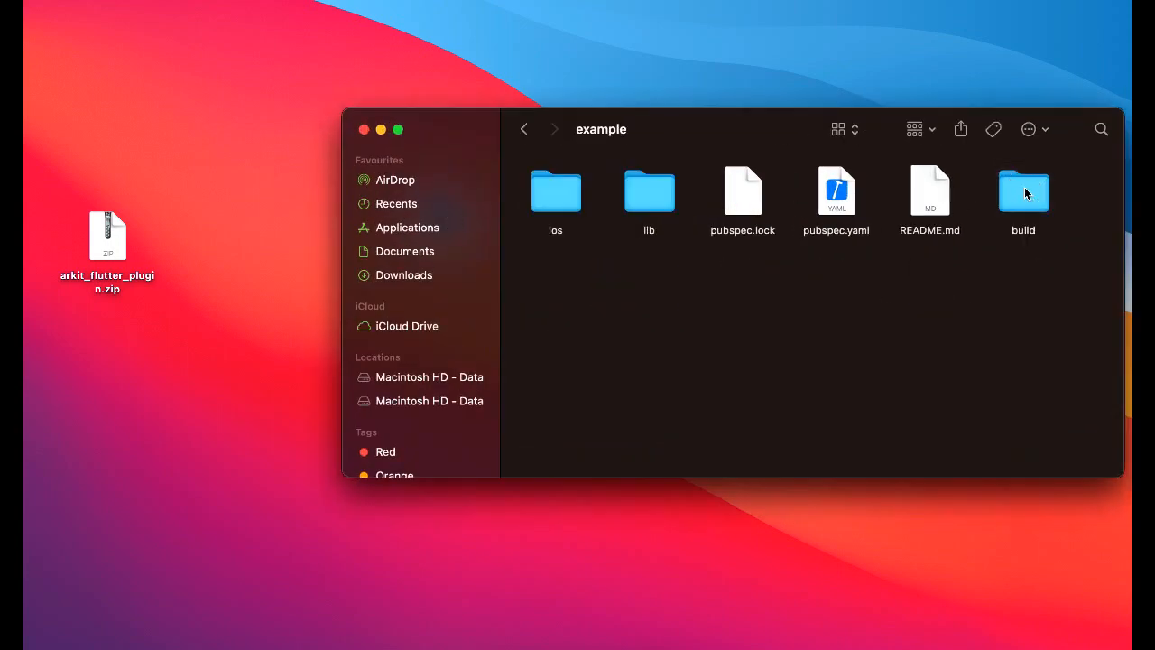
double_click(556, 191)
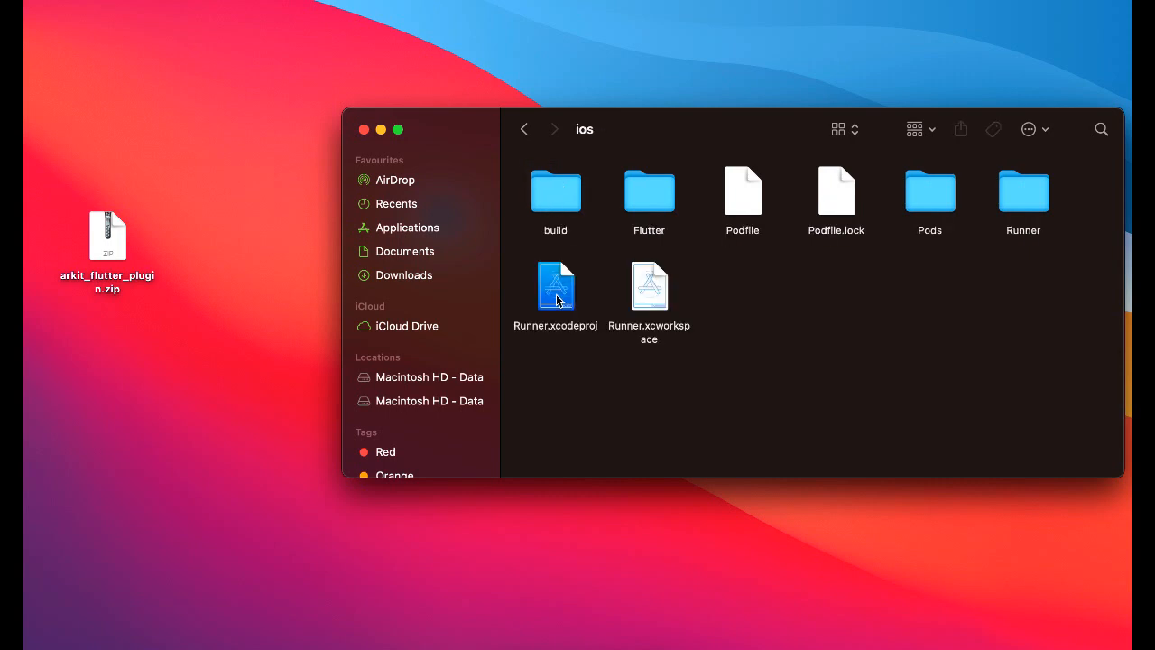
left_click(557, 285)
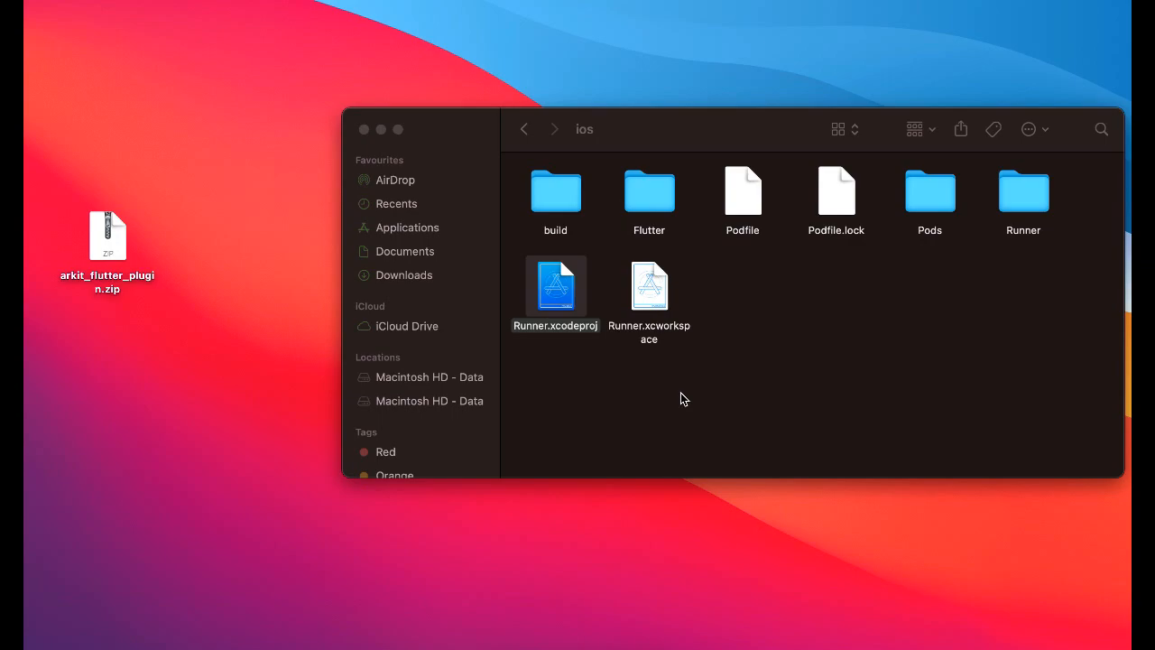
double_click(556, 287)
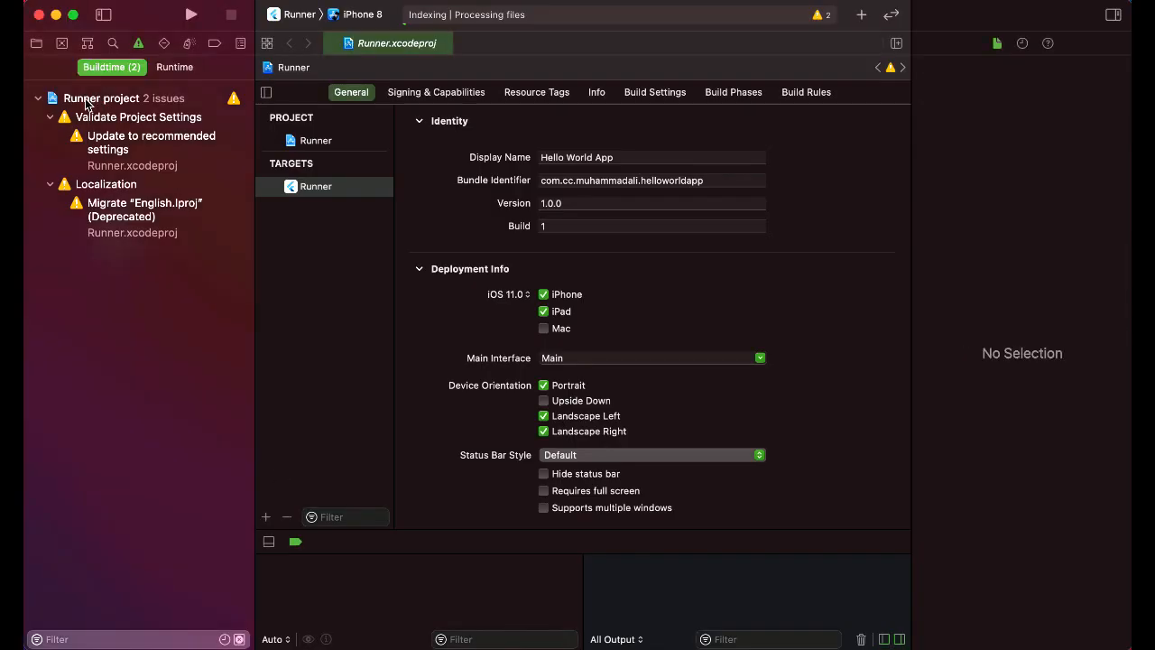
Step: In the Runner target's General settings, set Display Name to 'Panorama App'
left_click(122, 97)
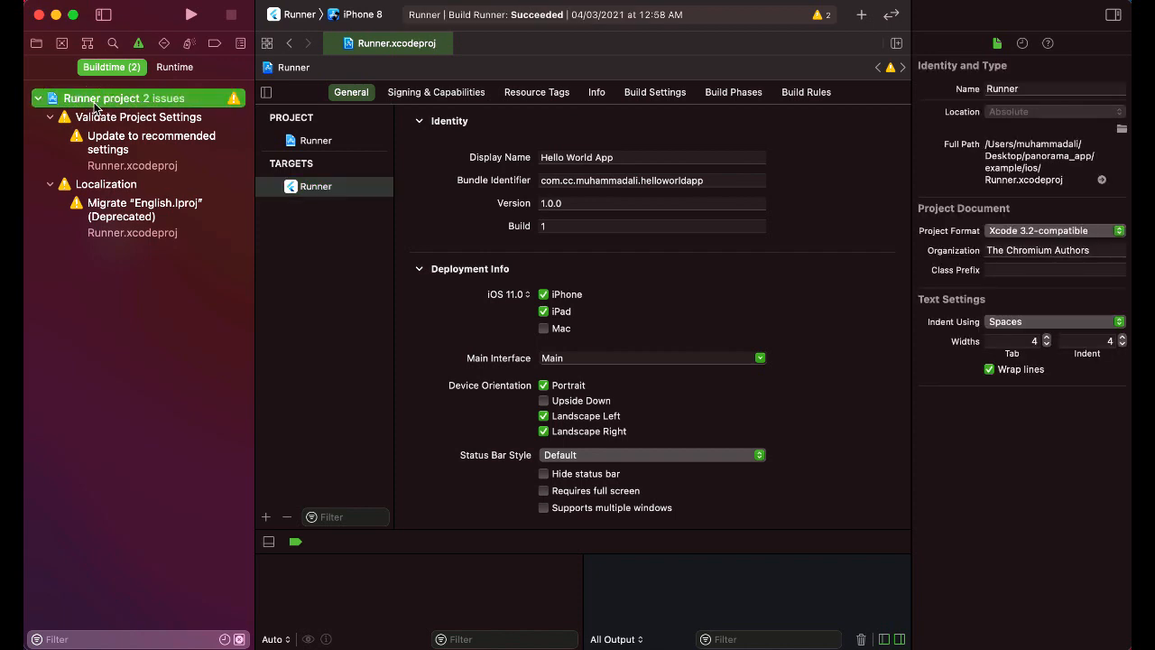
left_click(316, 186)
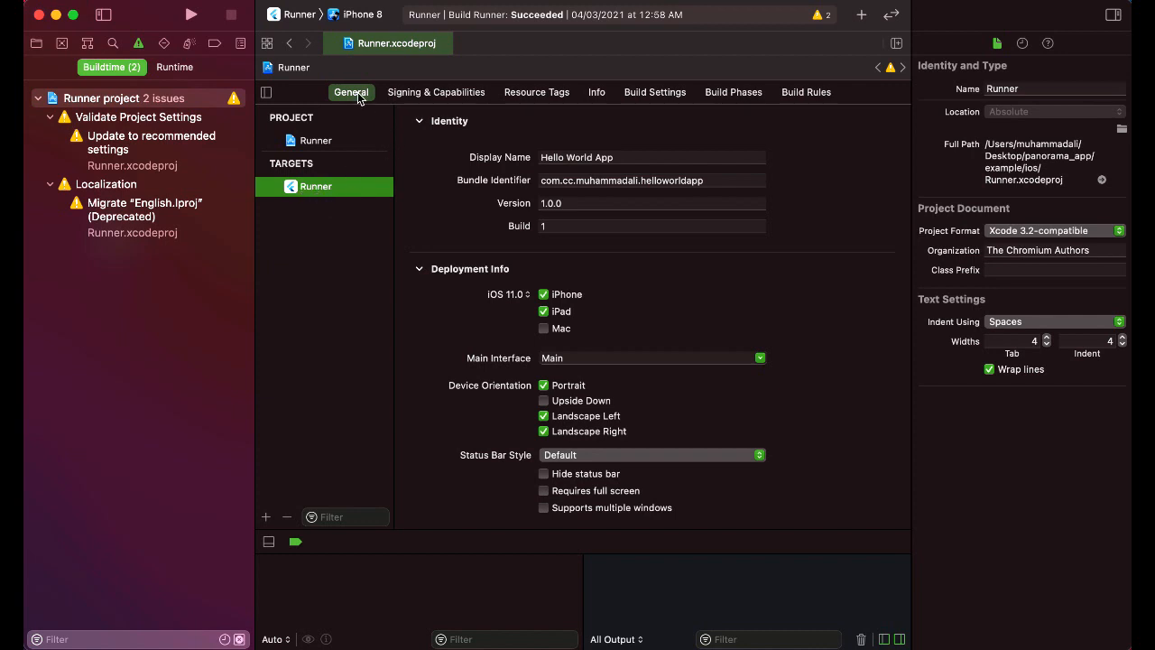
mouse_move(617, 157)
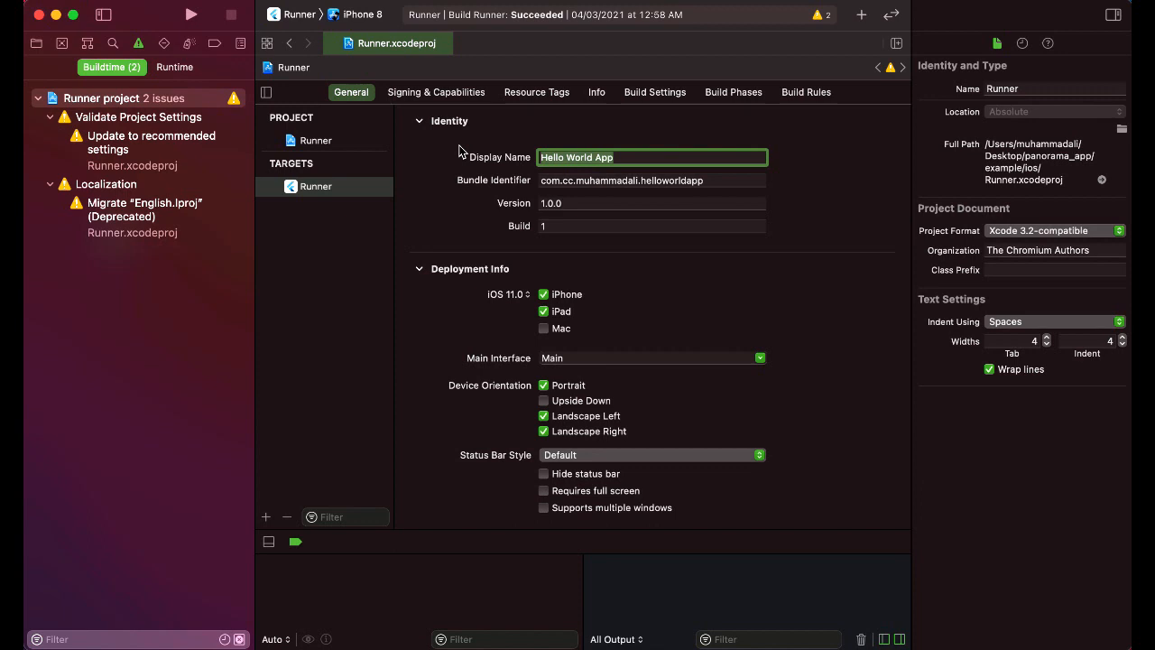
type("Panorama")
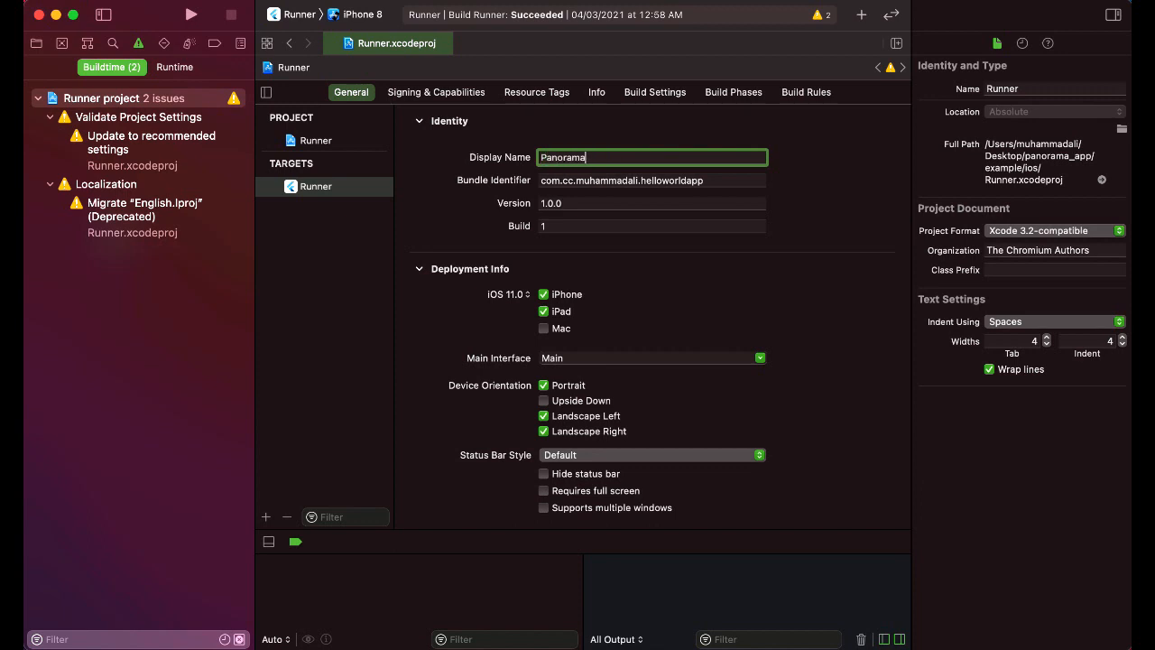
type("App")
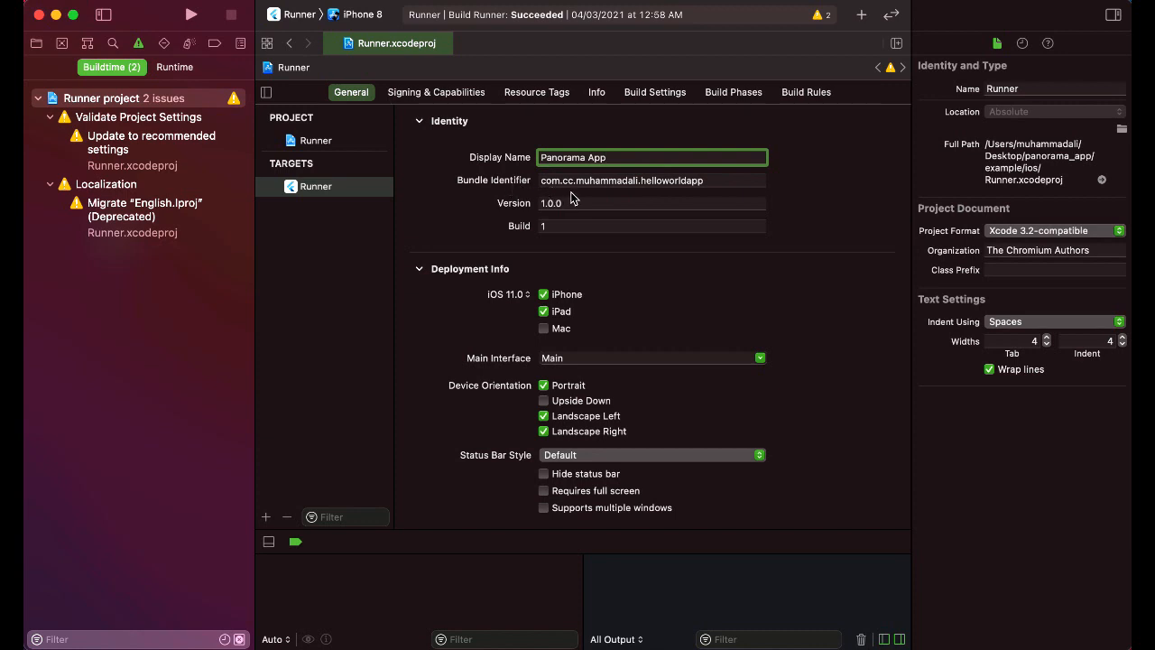
mouse_move(648, 180)
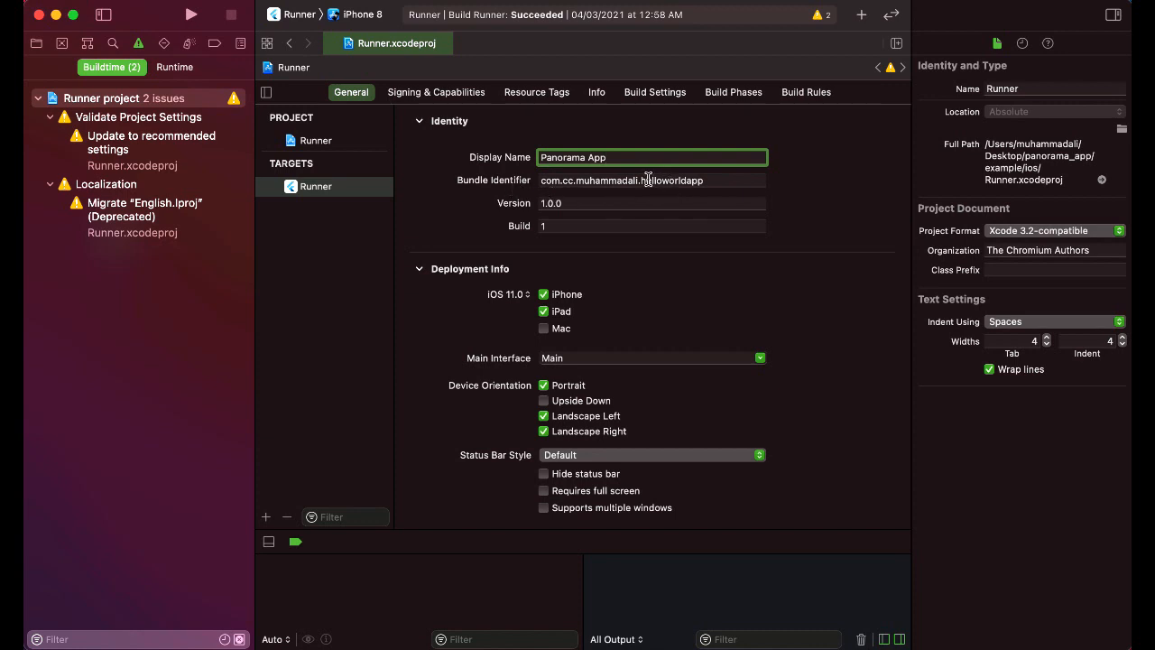
Step: Change the bundle identifier to com.cc.muhammadali.panoramaapp
left_click(704, 181)
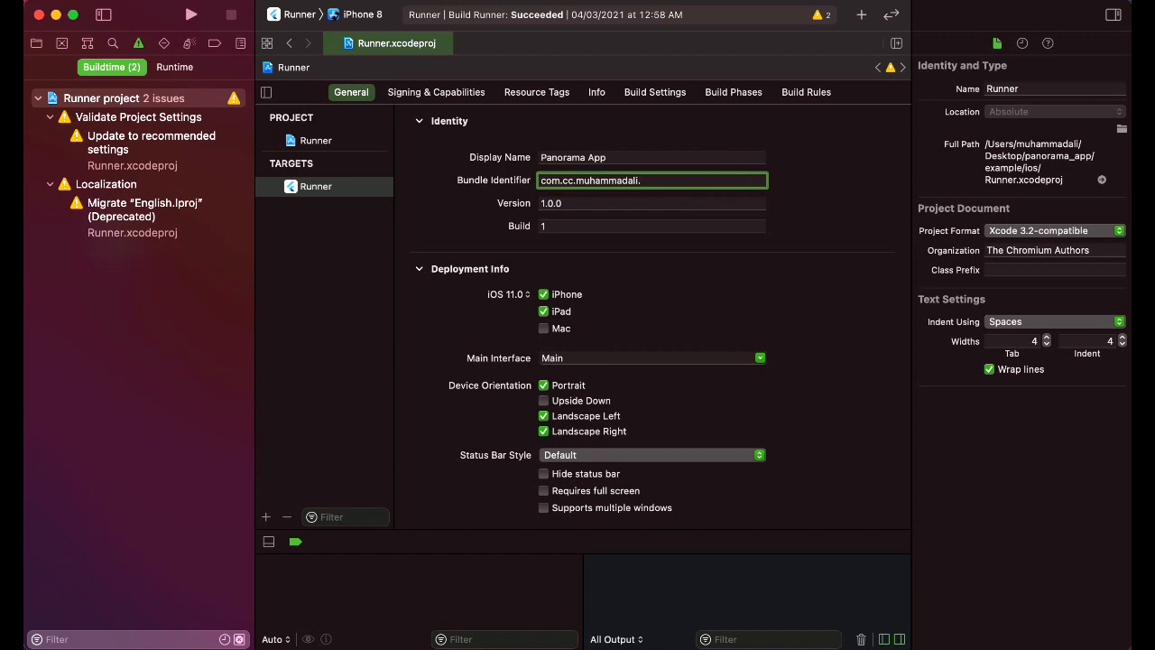
mouse_move(571, 193)
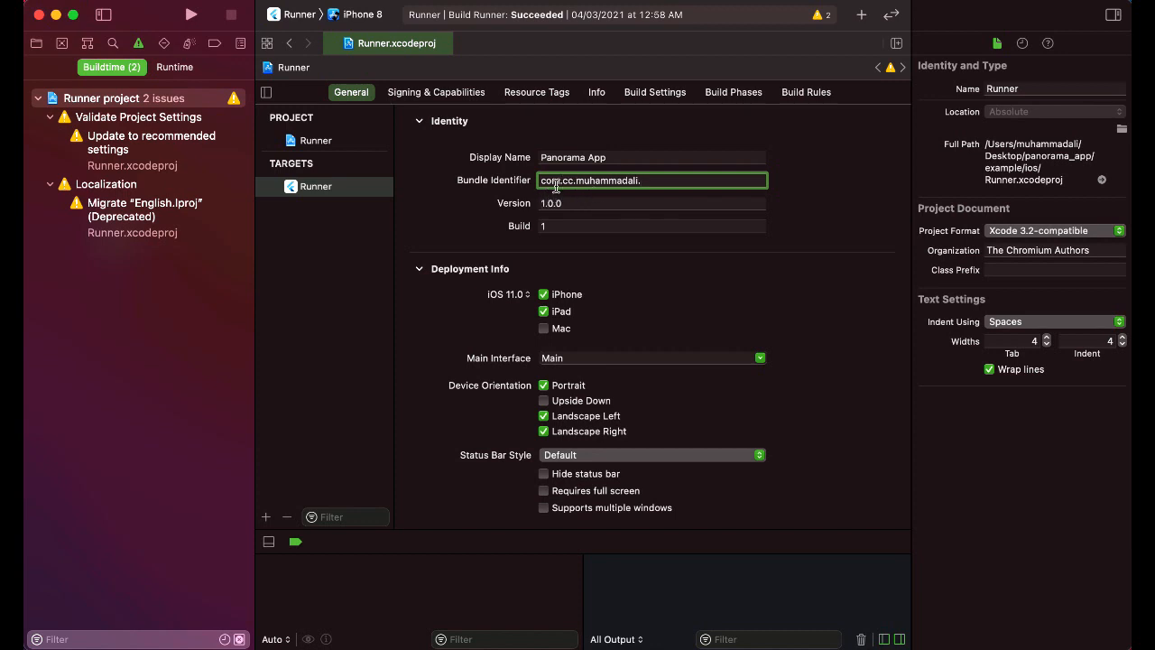
mouse_move(612, 180)
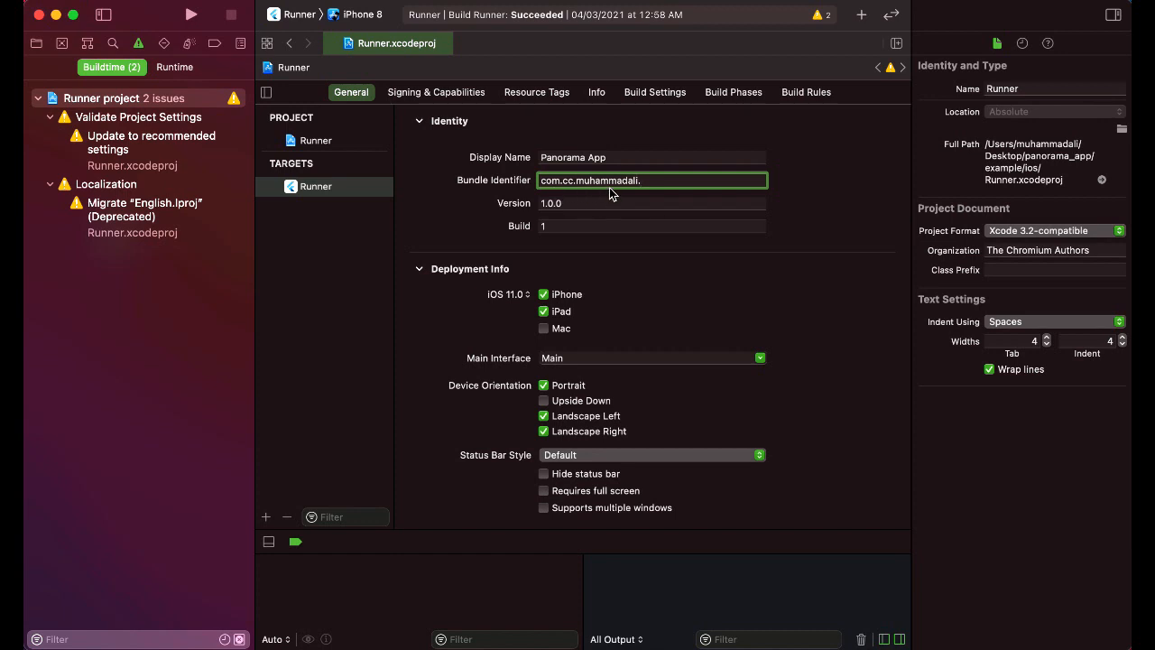
type("pan")
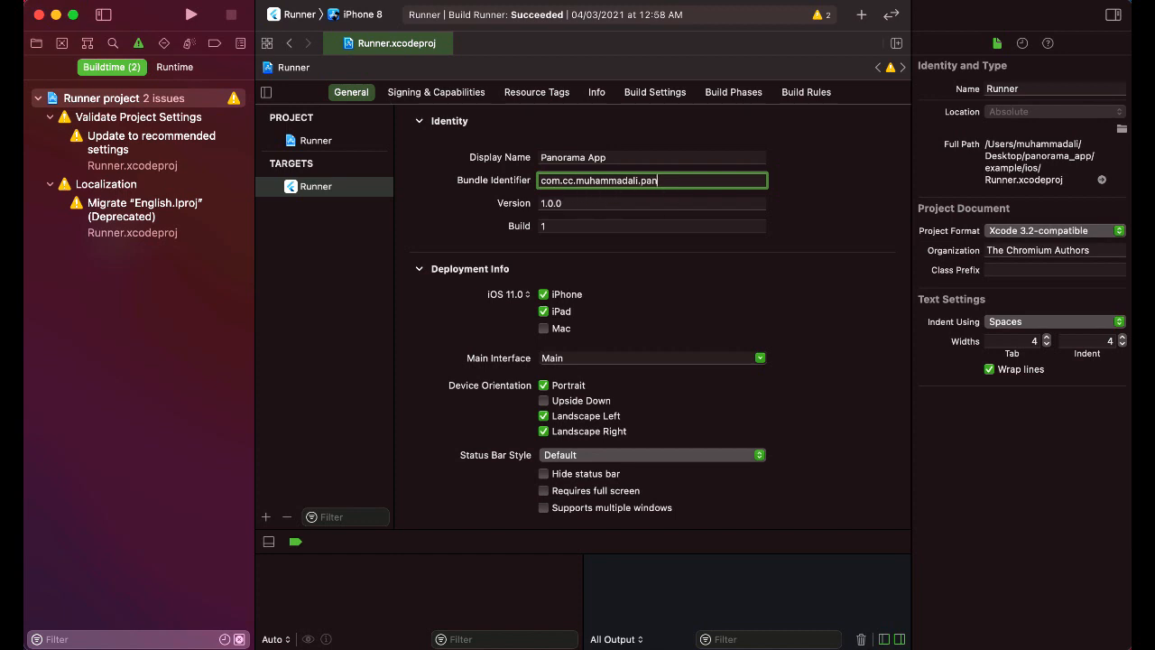
type("oramaapp")
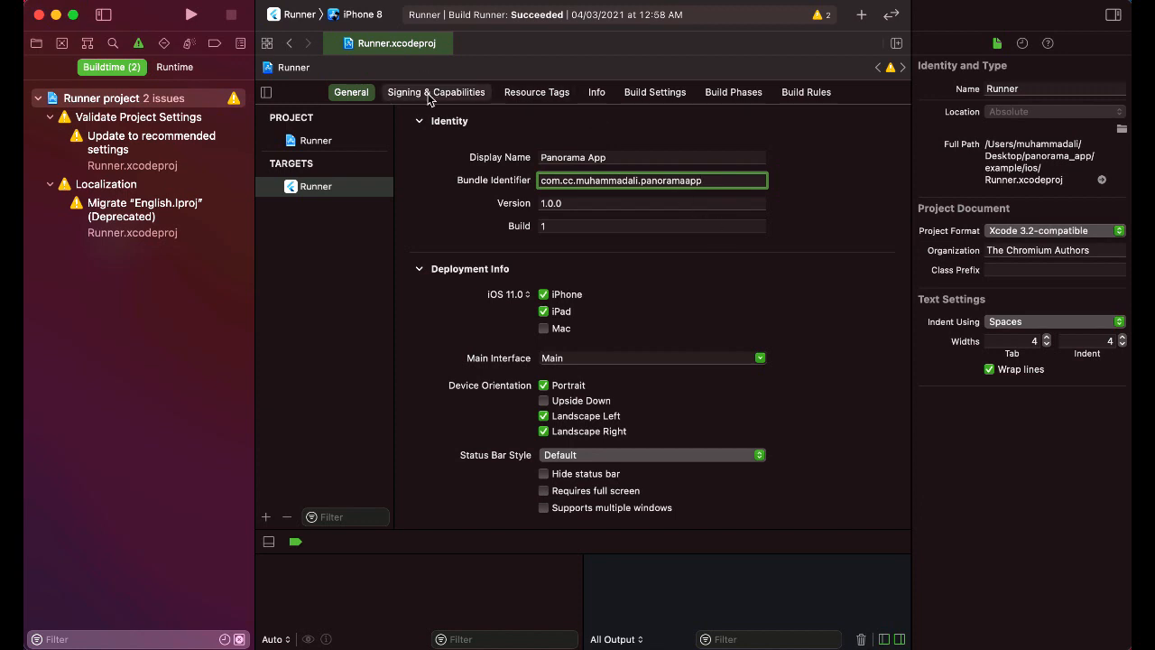
Step: Choose the Personal Team under Signing & Capabilities, then return to the Android Studio project
left_click(437, 92)
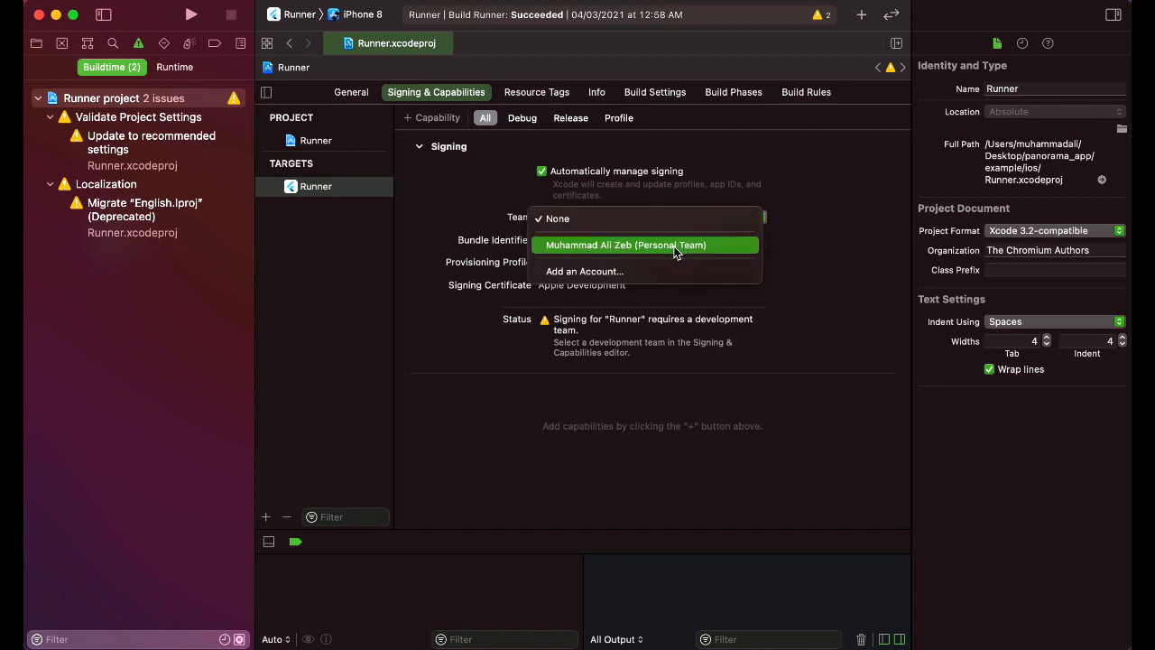
left_click(625, 245)
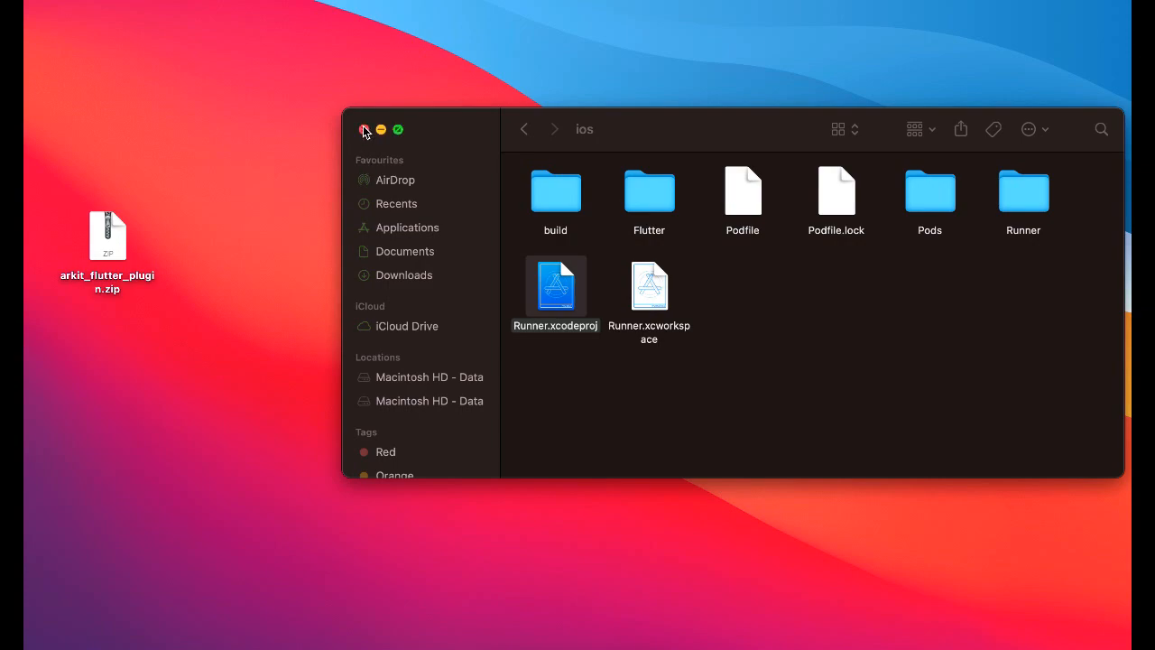
left_click(365, 130)
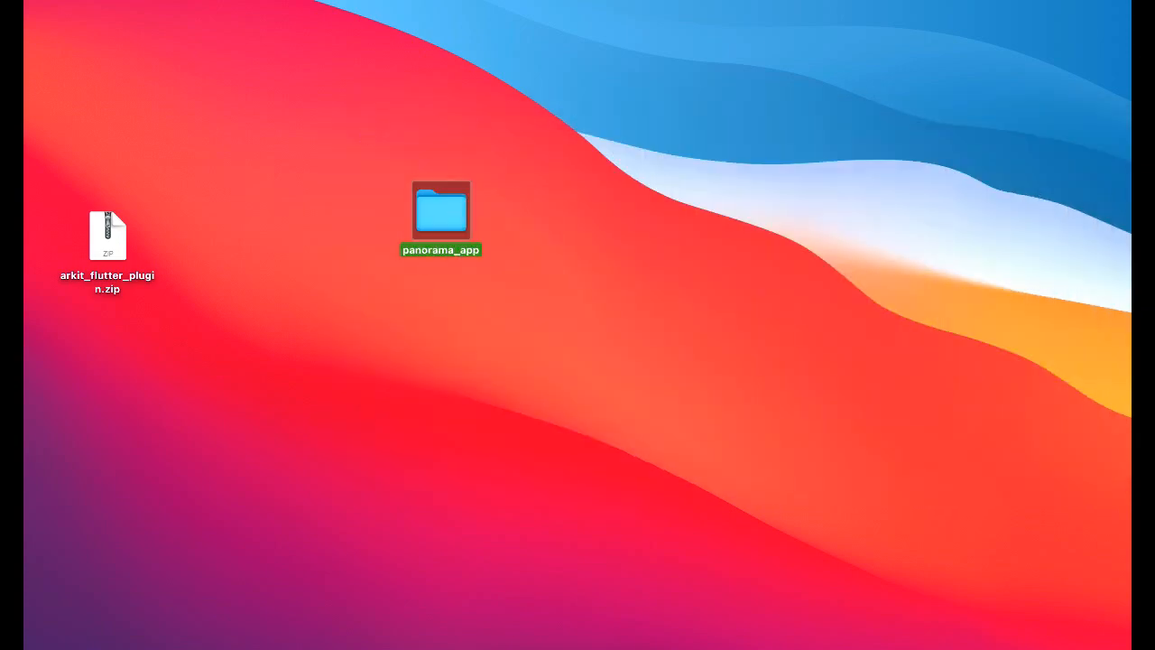
double_click(440, 210)
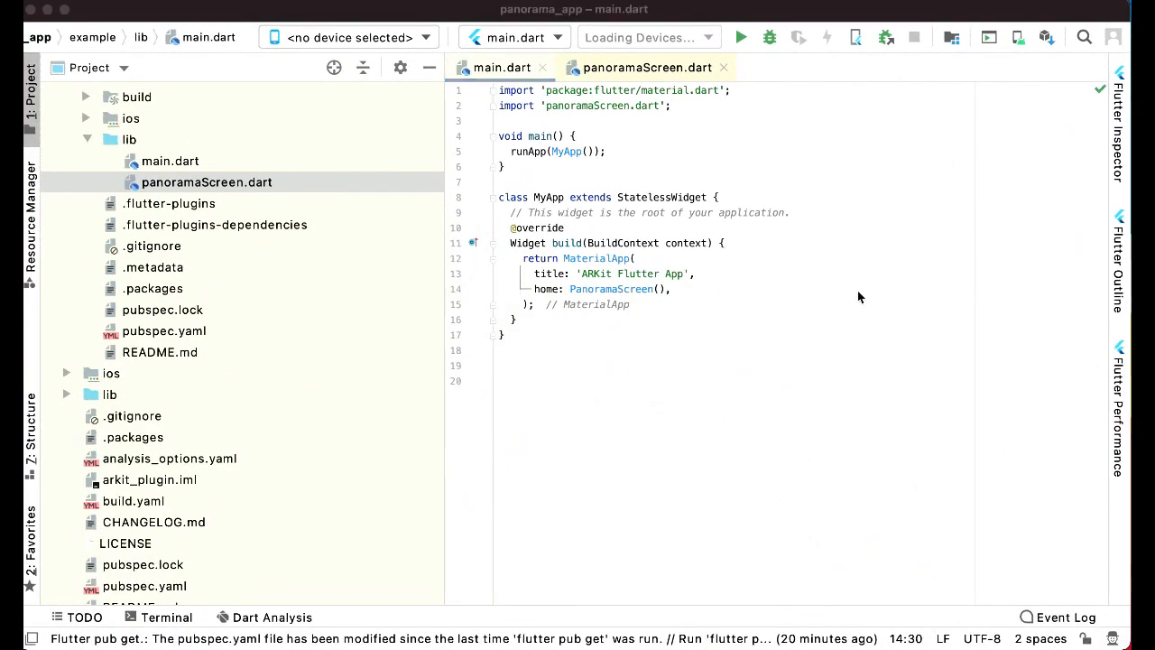
Step: Start a terminal session at the example/ios folder from the Project pane
scroll("up", 3)
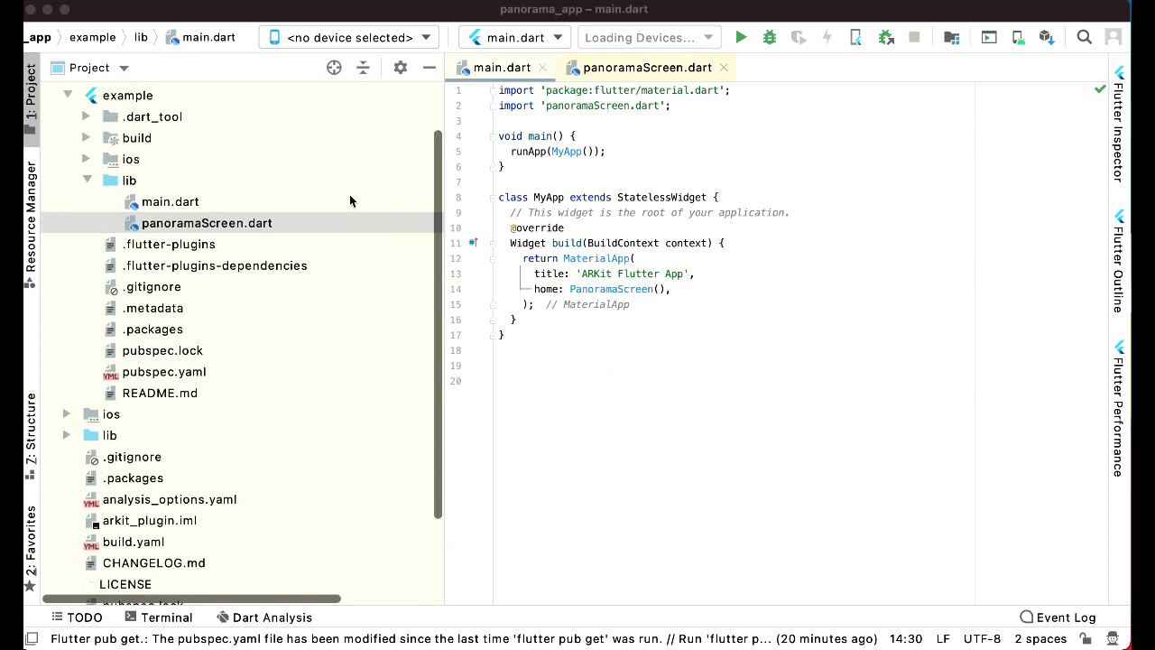
left_click(130, 162)
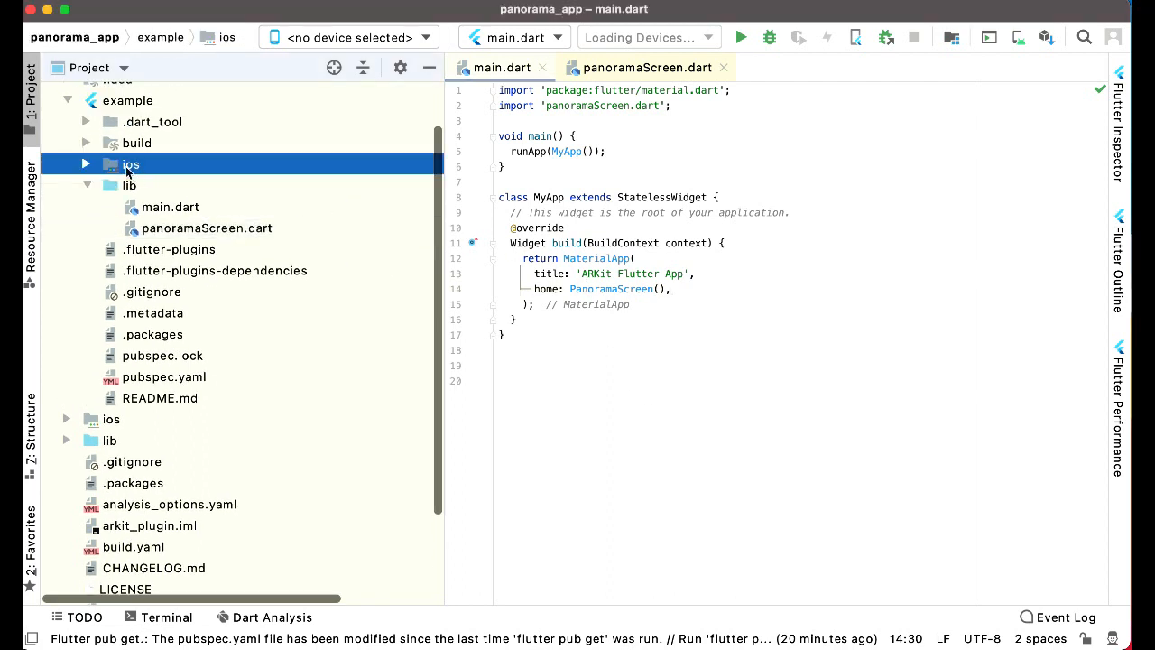
right_click(130, 162)
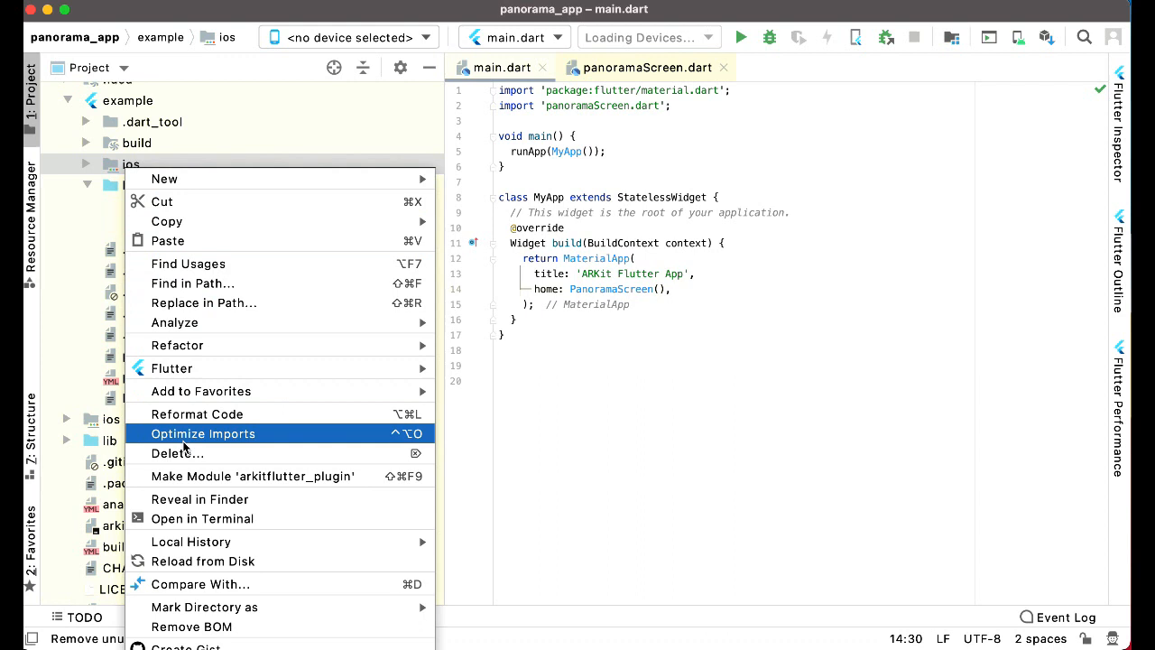
mouse_move(202, 519)
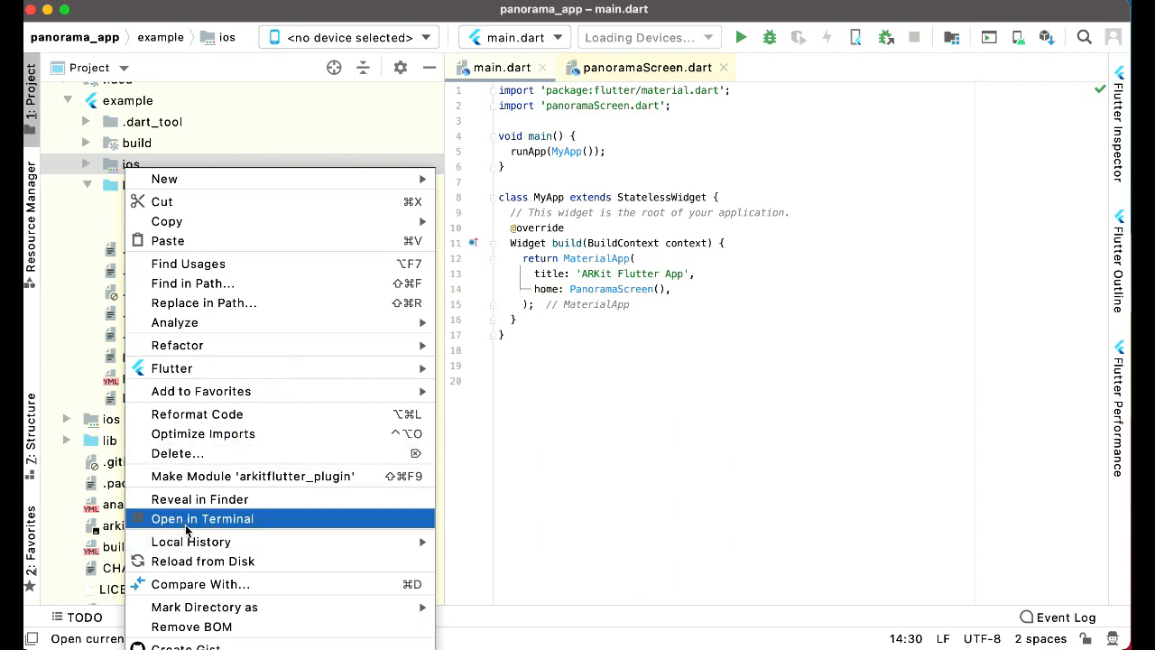
left_click(202, 518)
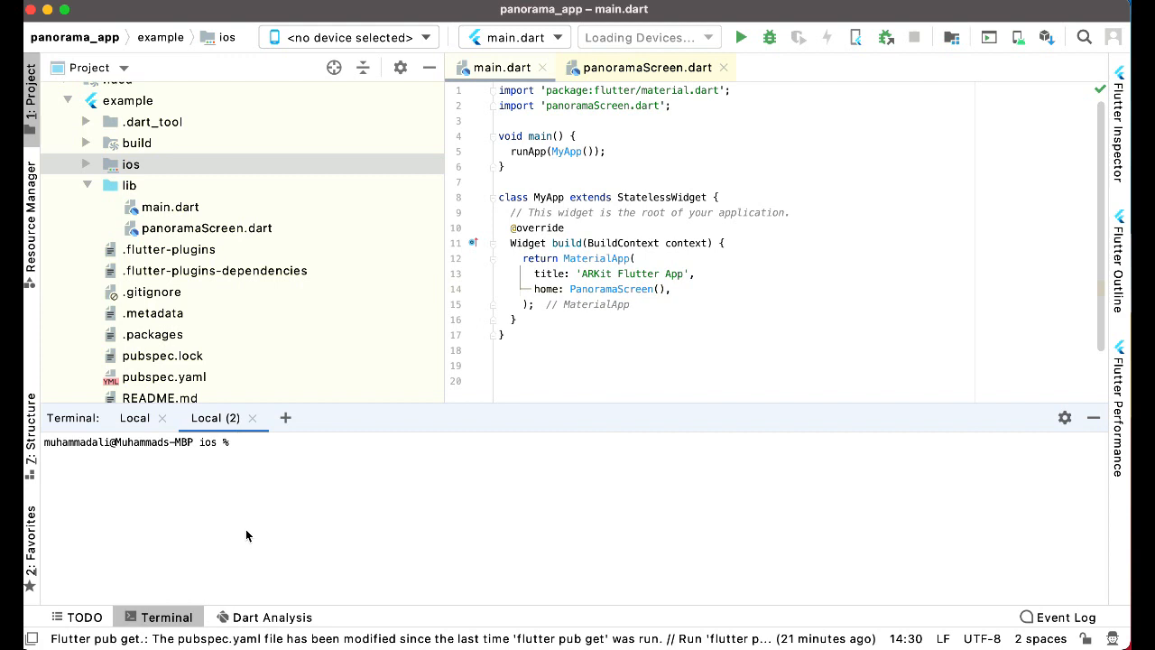
Step: Run pod deintegrate in the ios folder, then enter pod install
type("pod d")
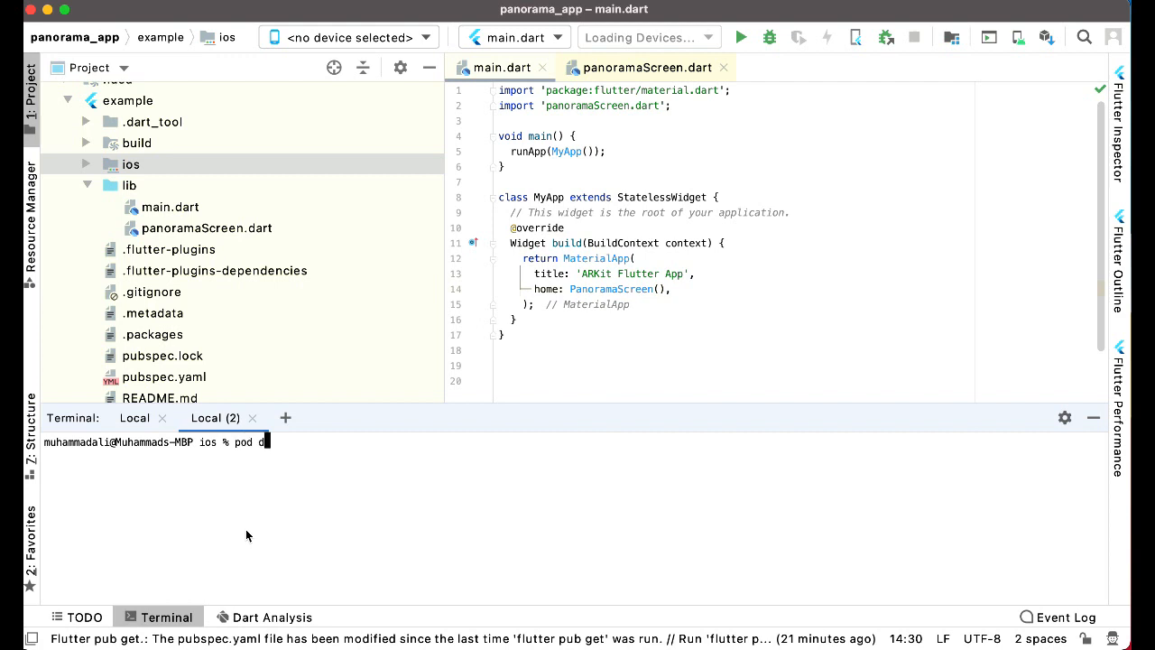
key("Return")
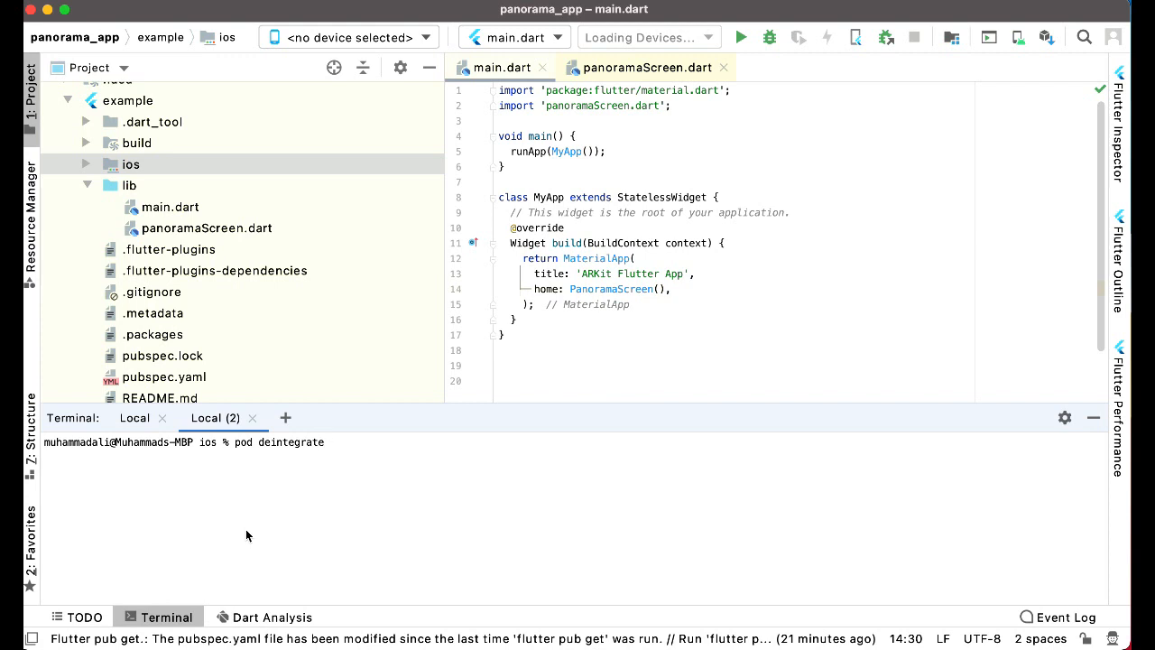
key("Return")
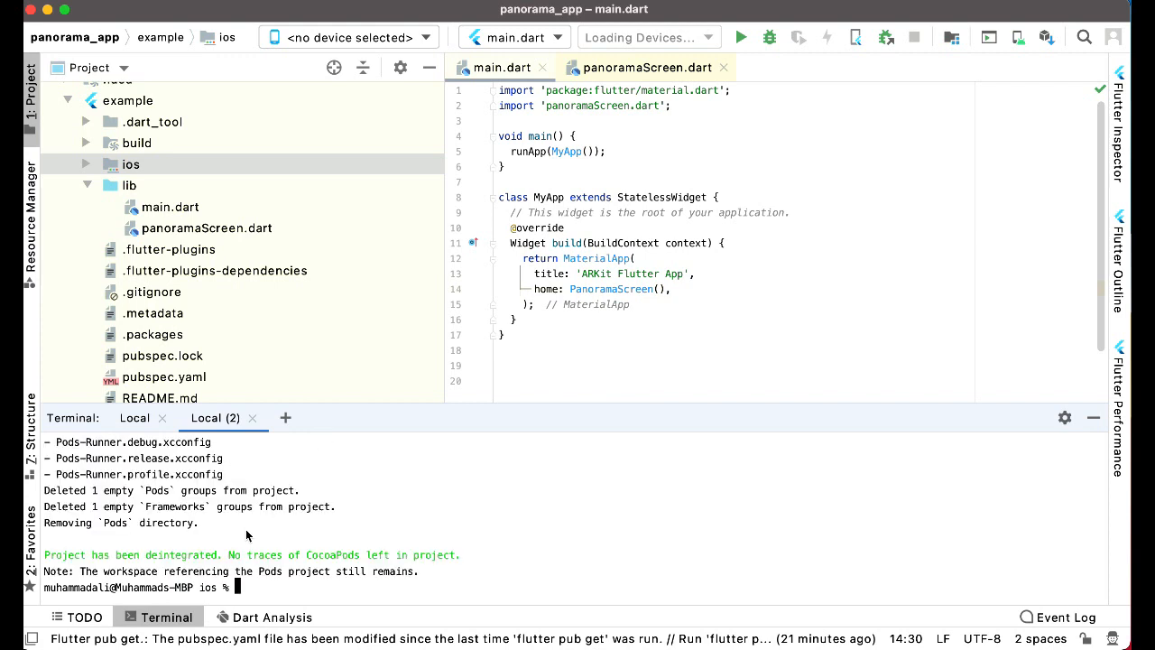
type("pod i")
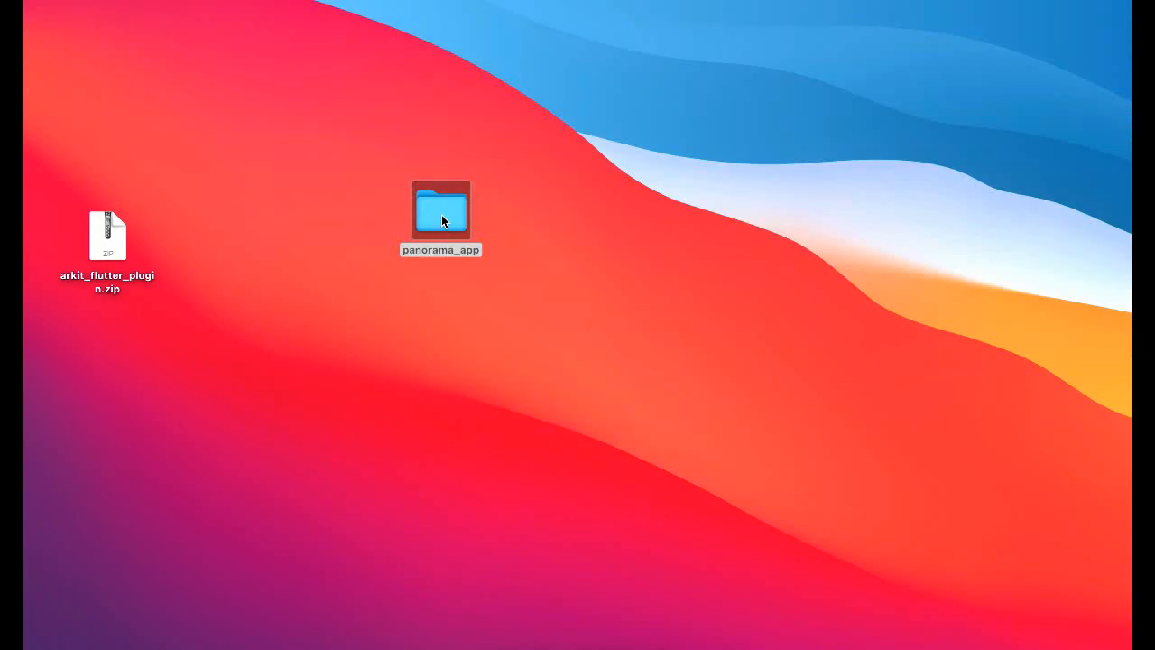
Step: Reopen Runner.xcodeproj from panorama_app's ios folder in Finder
double_click(441, 210)
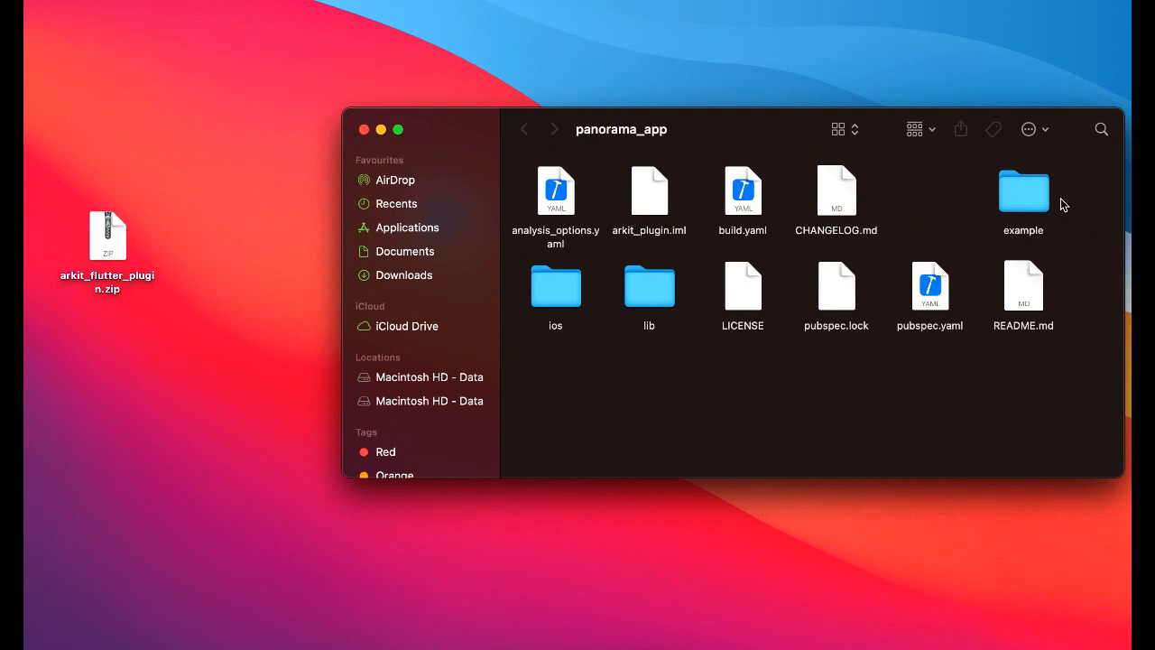
double_click(556, 287)
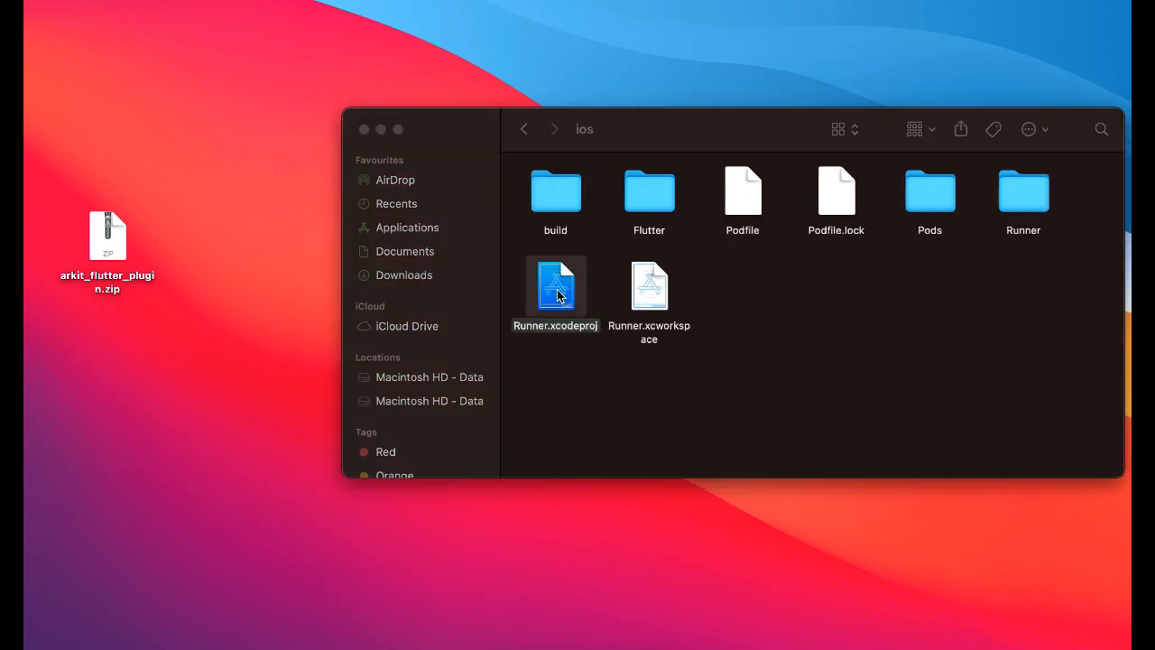
double_click(556, 286)
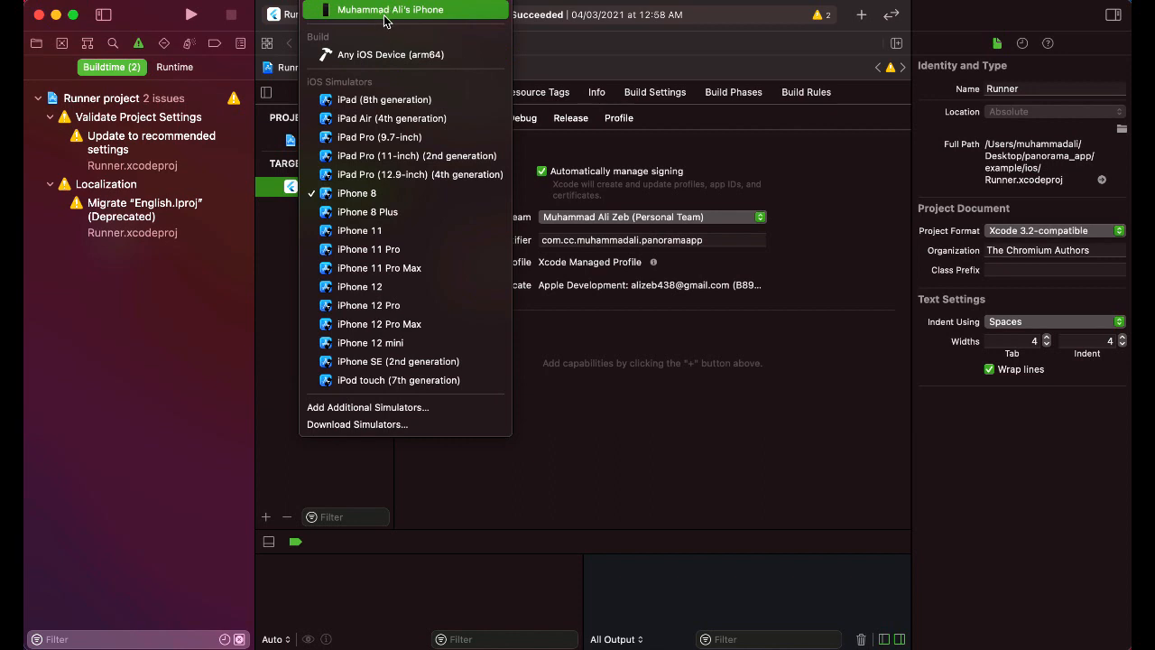
mouse_move(419, 22)
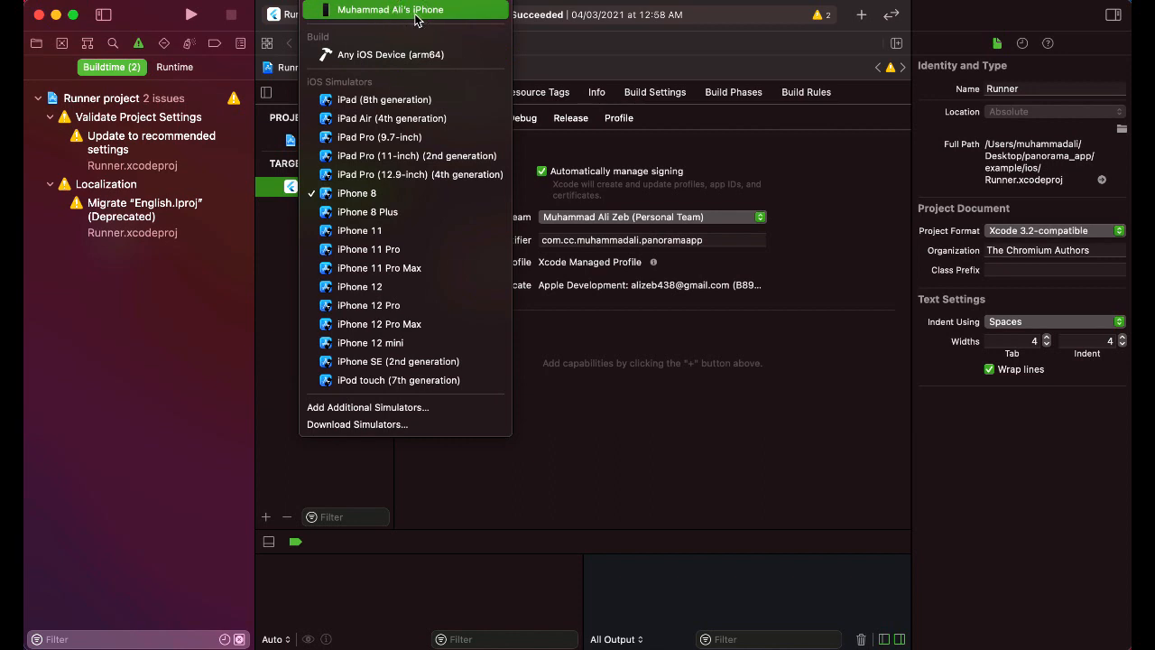
Step: Select the connected iPhone as run destination and build/run Runner on it
left_click(395, 15)
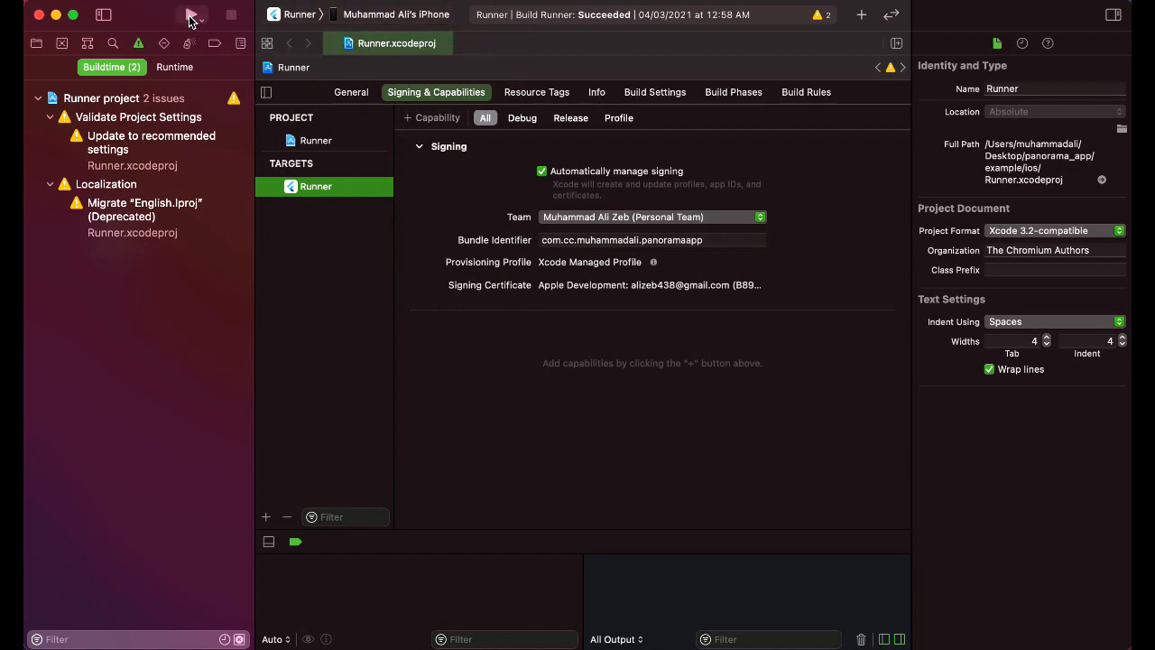
left_click(188, 15)
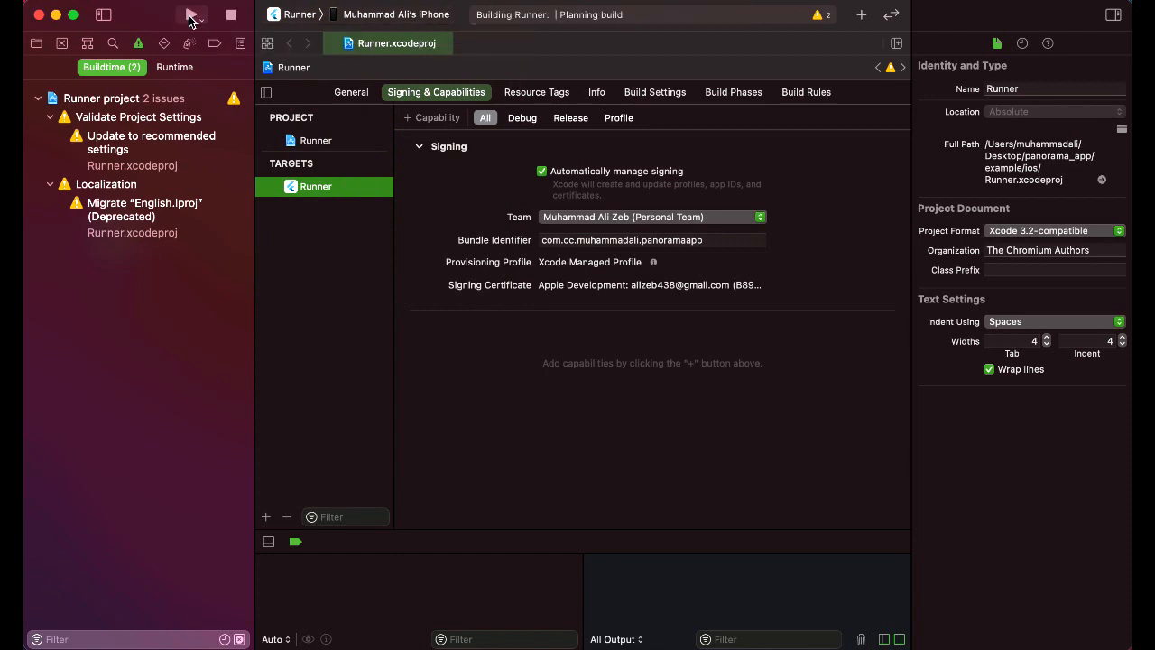
left_click(192, 14)
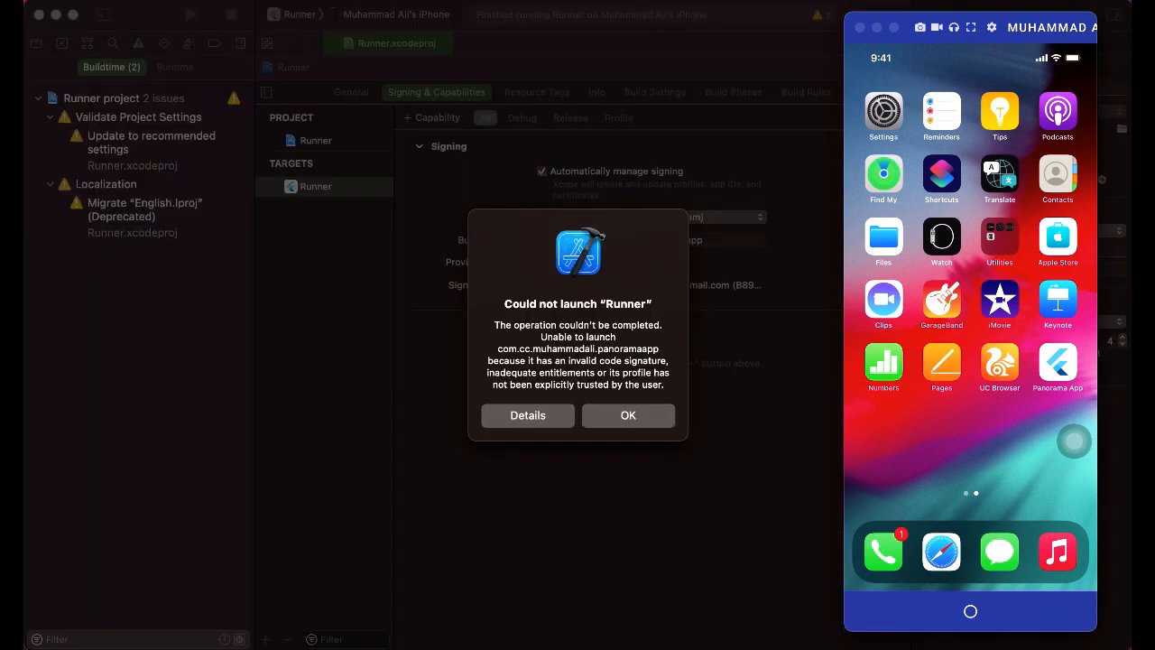
mouse_move(1047, 528)
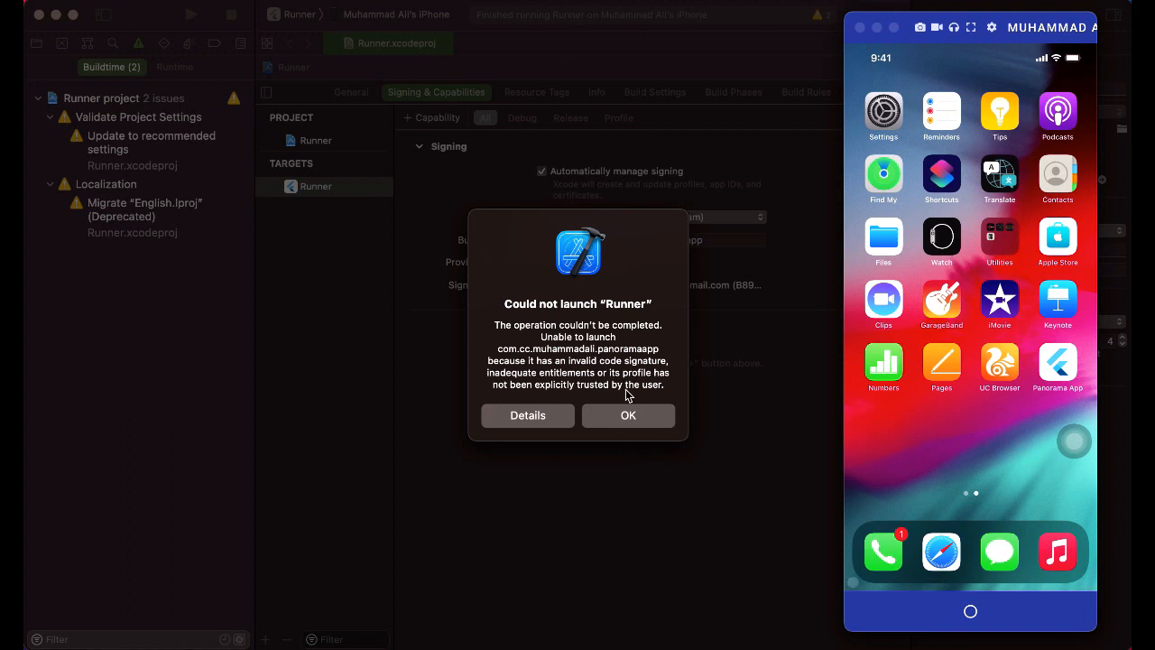
mouse_move(593, 393)
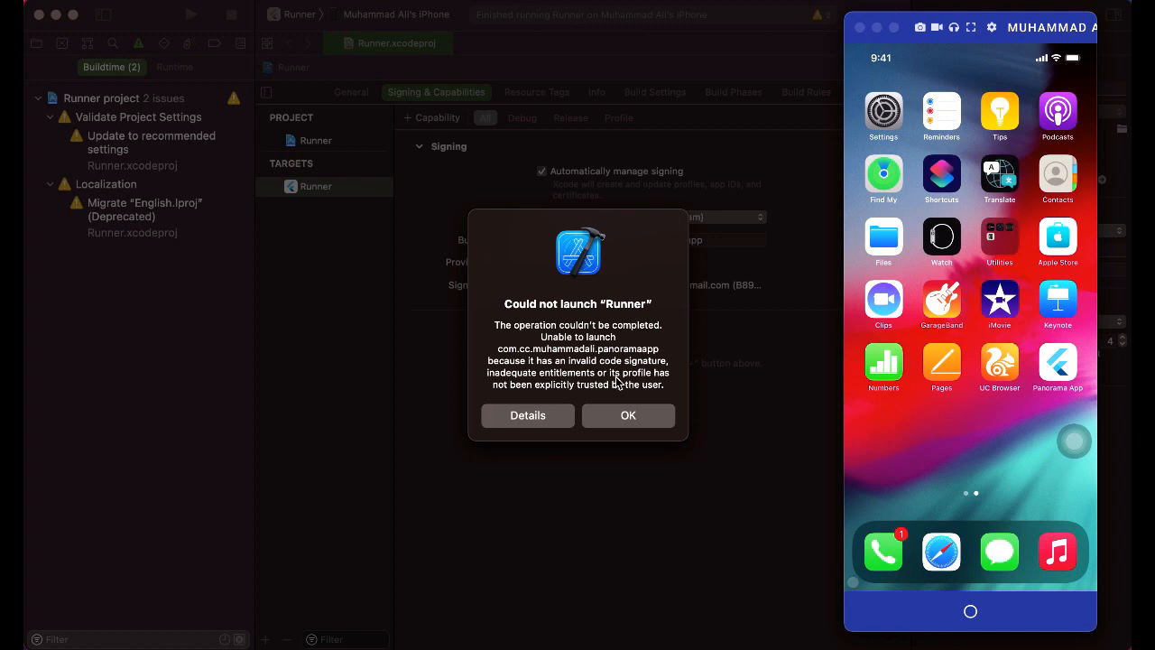
mouse_move(592, 401)
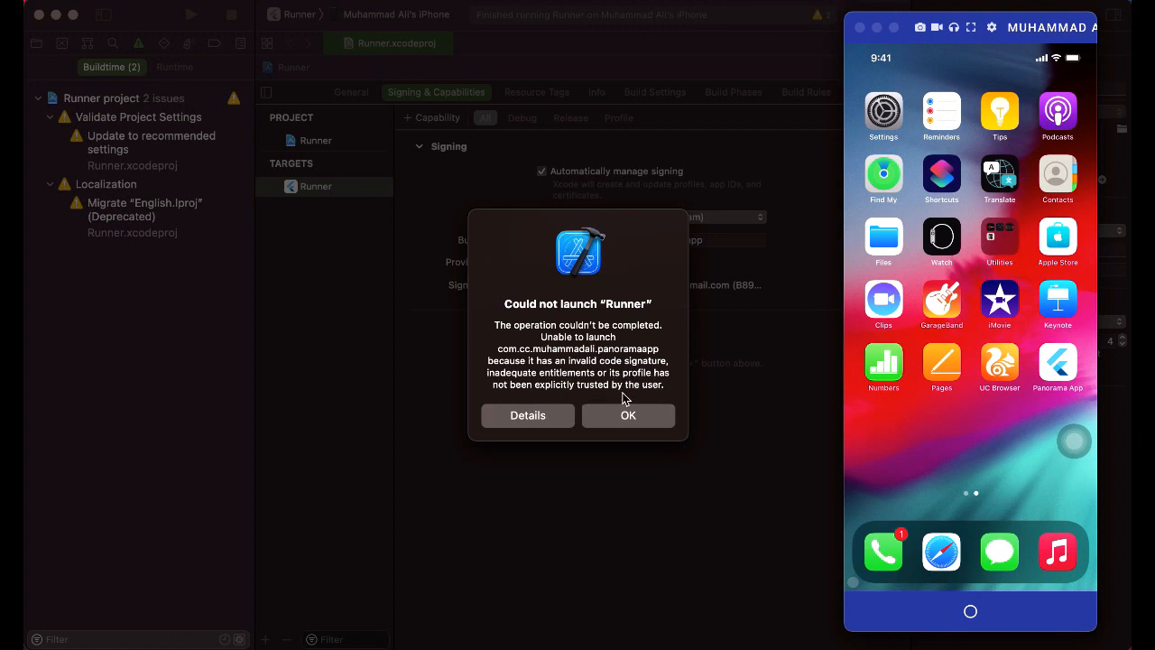
mouse_move(682, 394)
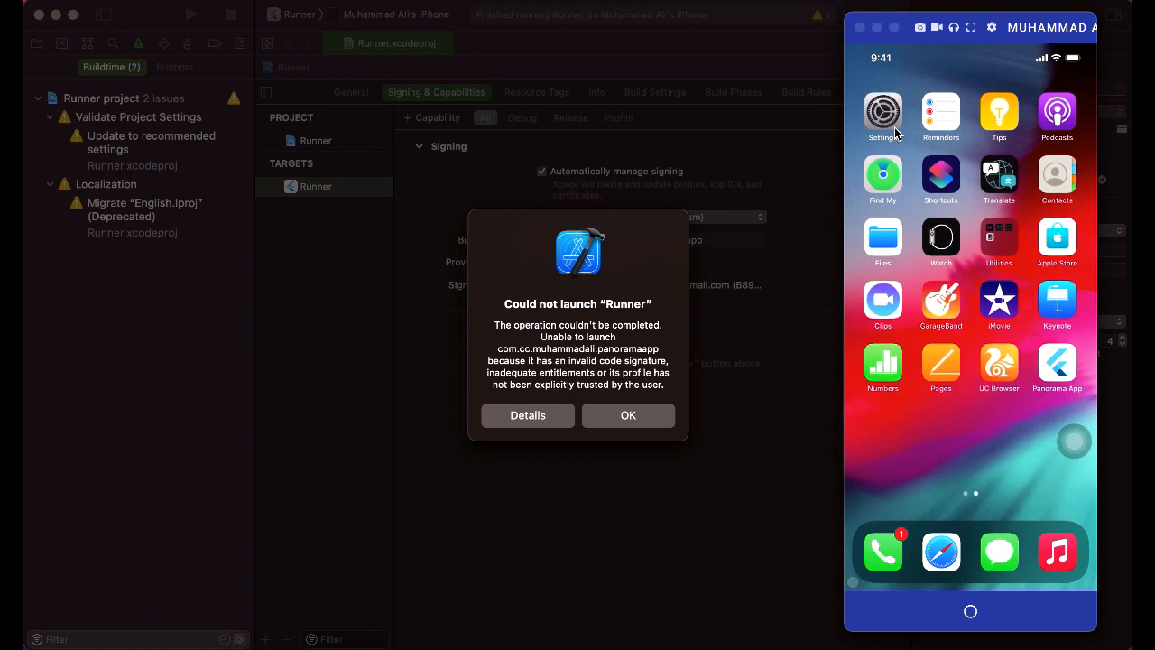
Step: Navigate iPhone Settings to General > Device Management > Apple Development developer profile
left_click(883, 112)
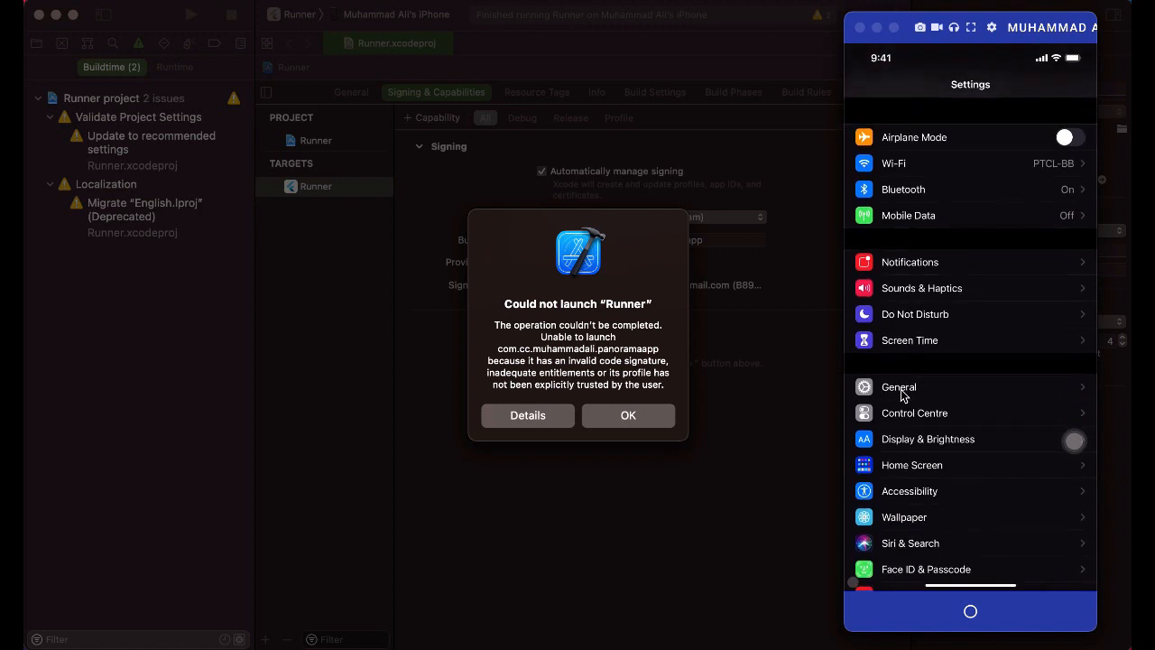
left_click(899, 386)
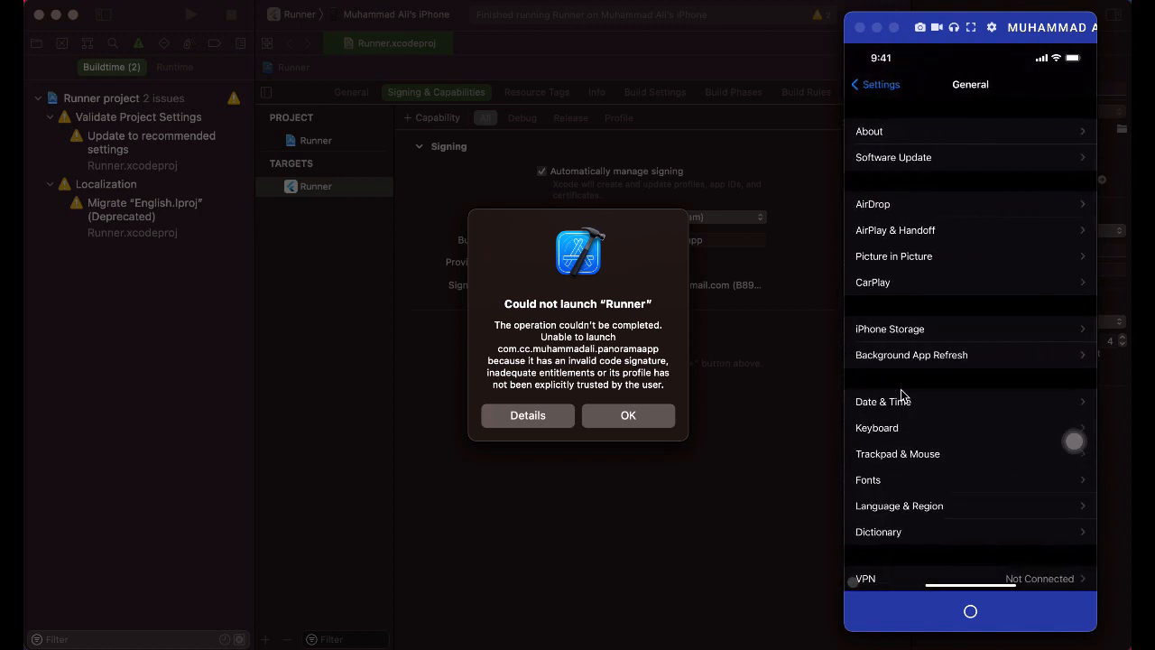
scroll("down", 3)
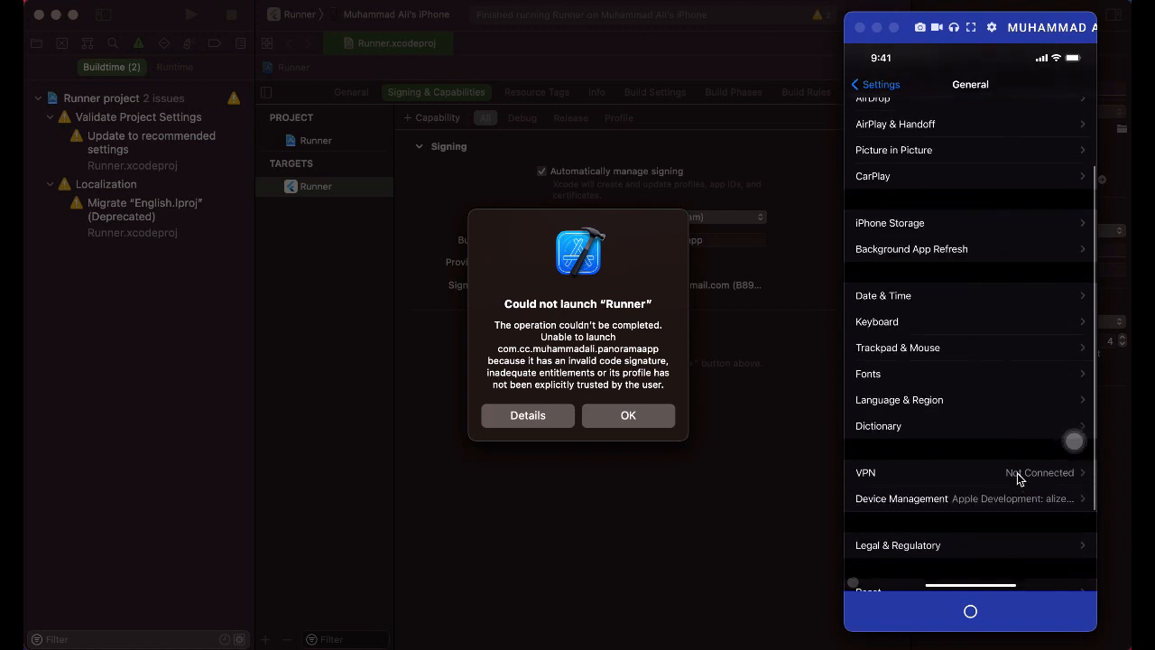
mouse_move(931, 507)
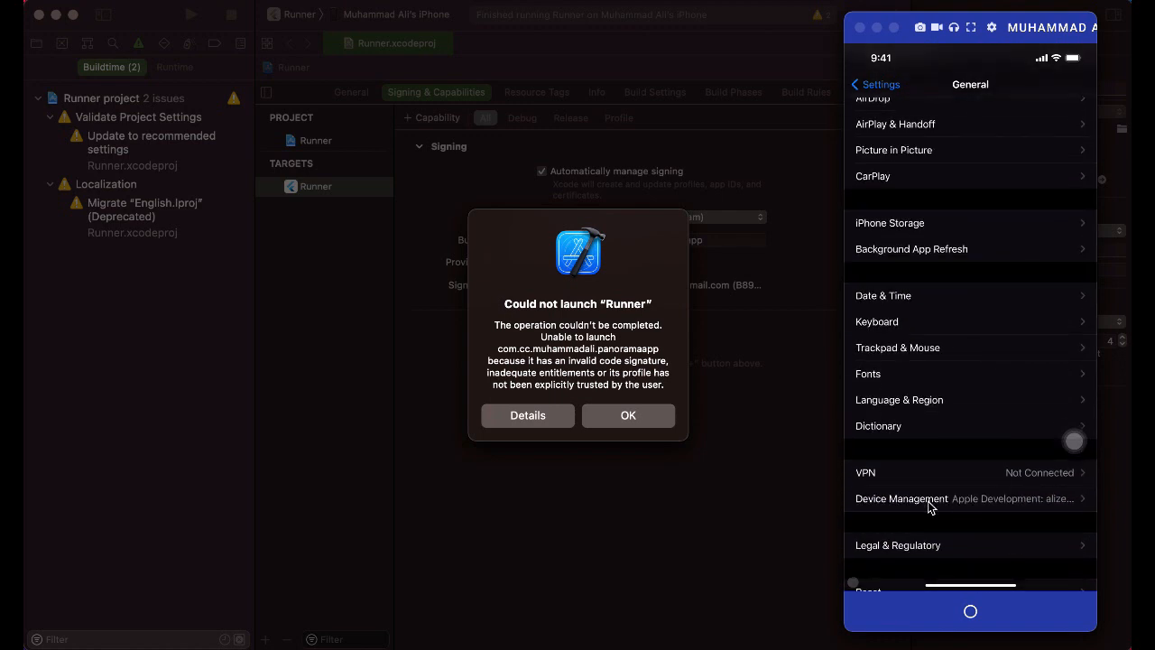
left_click(903, 498)
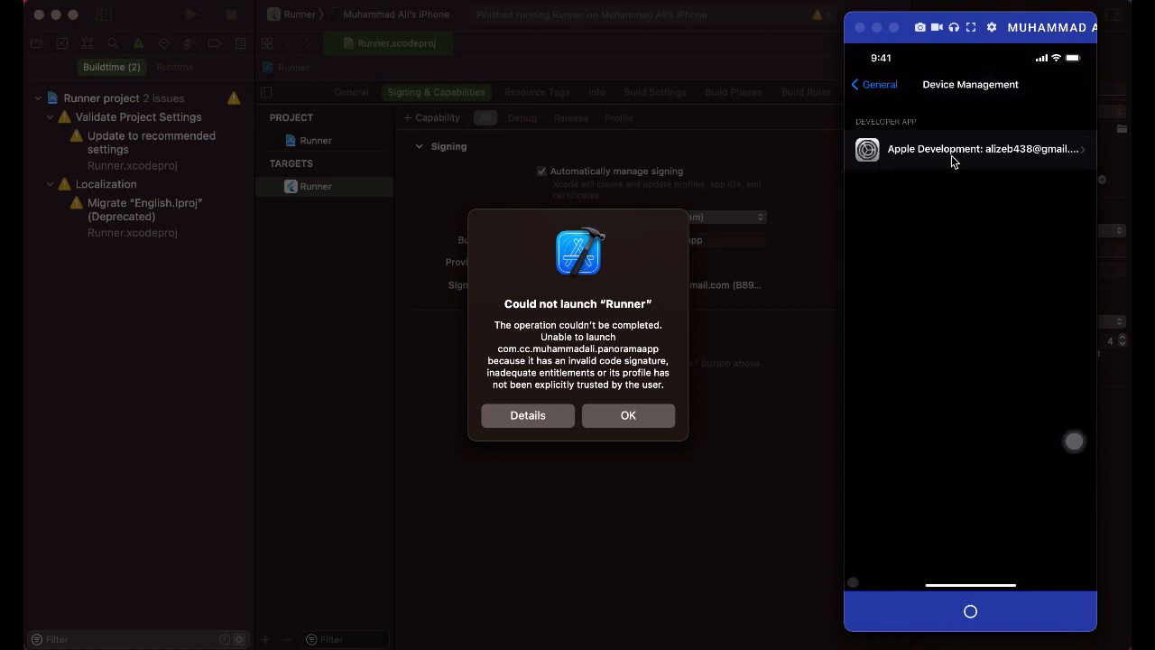
left_click(971, 148)
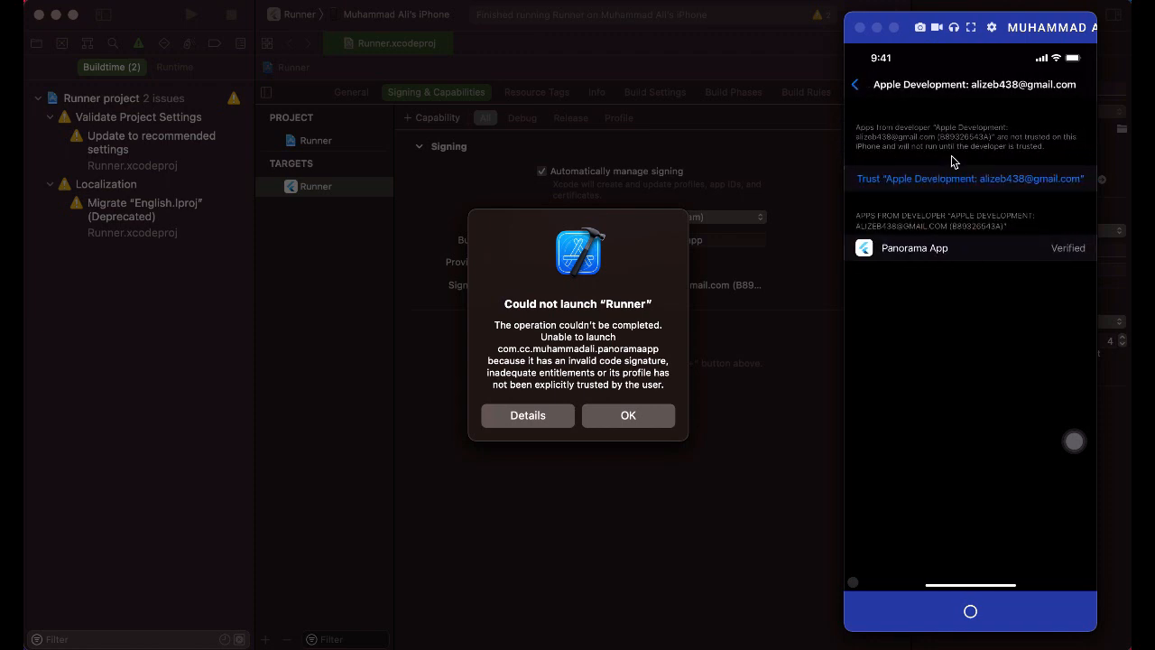
mouse_move(872, 173)
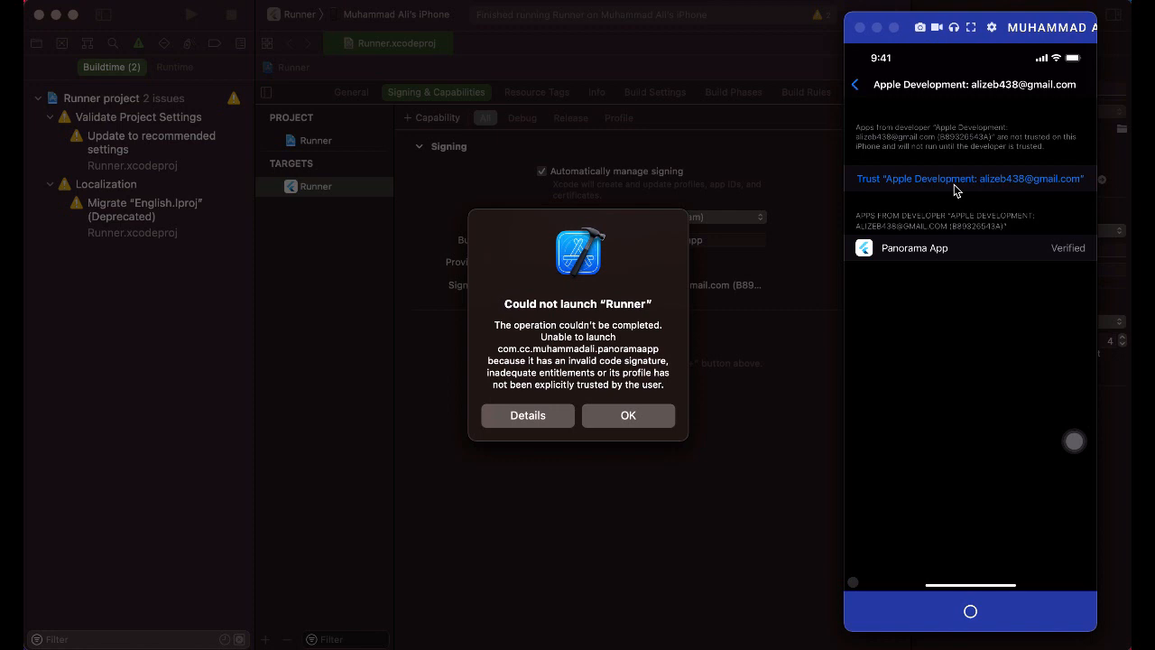
Step: Trust the Apple Development developer and confirm, allowing Panorama App to run
left_click(969, 179)
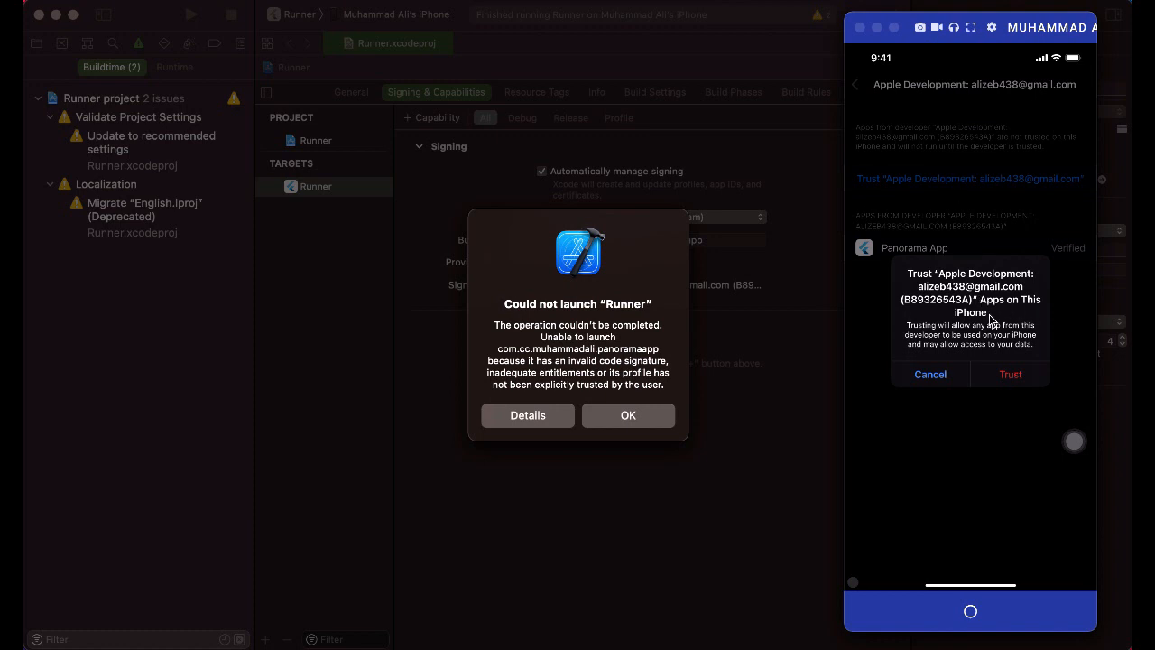
mouse_move(1026, 384)
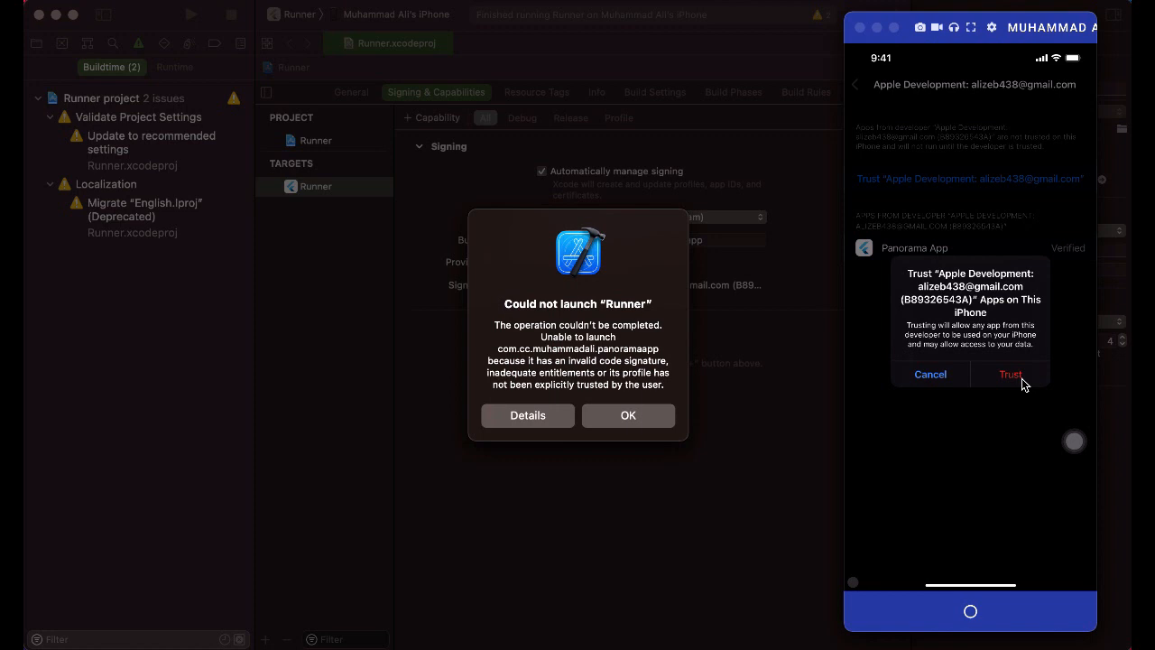
left_click(1009, 373)
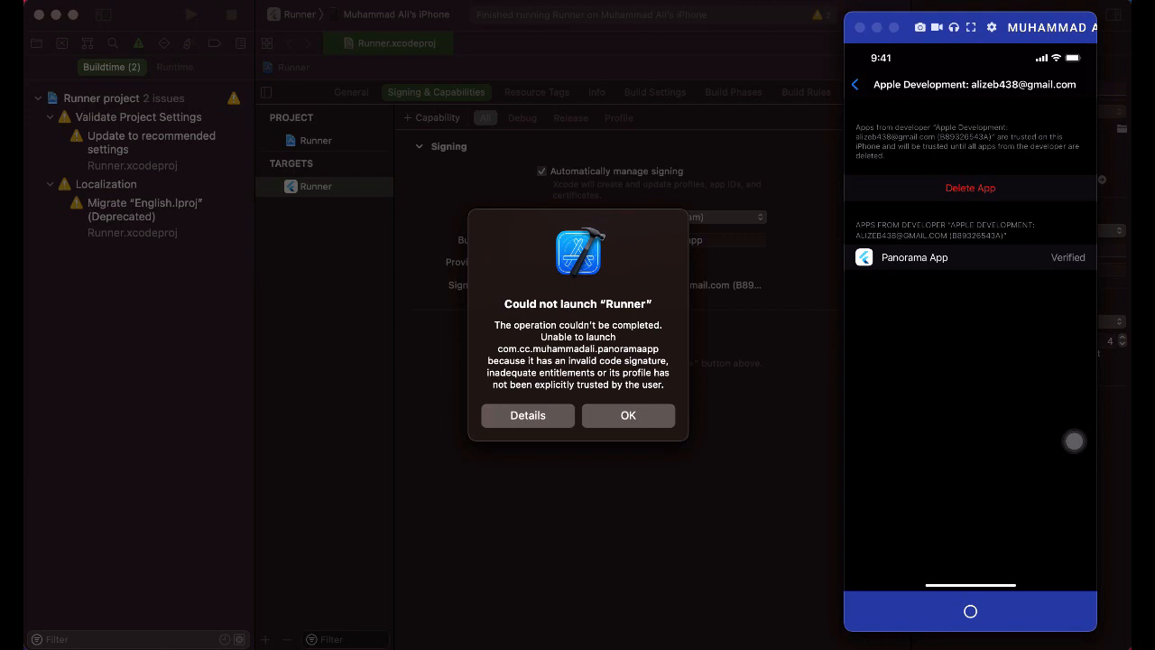
Step: Dismiss the 'Could not launch' alert and run Runner on the iPhone again
left_click(629, 415)
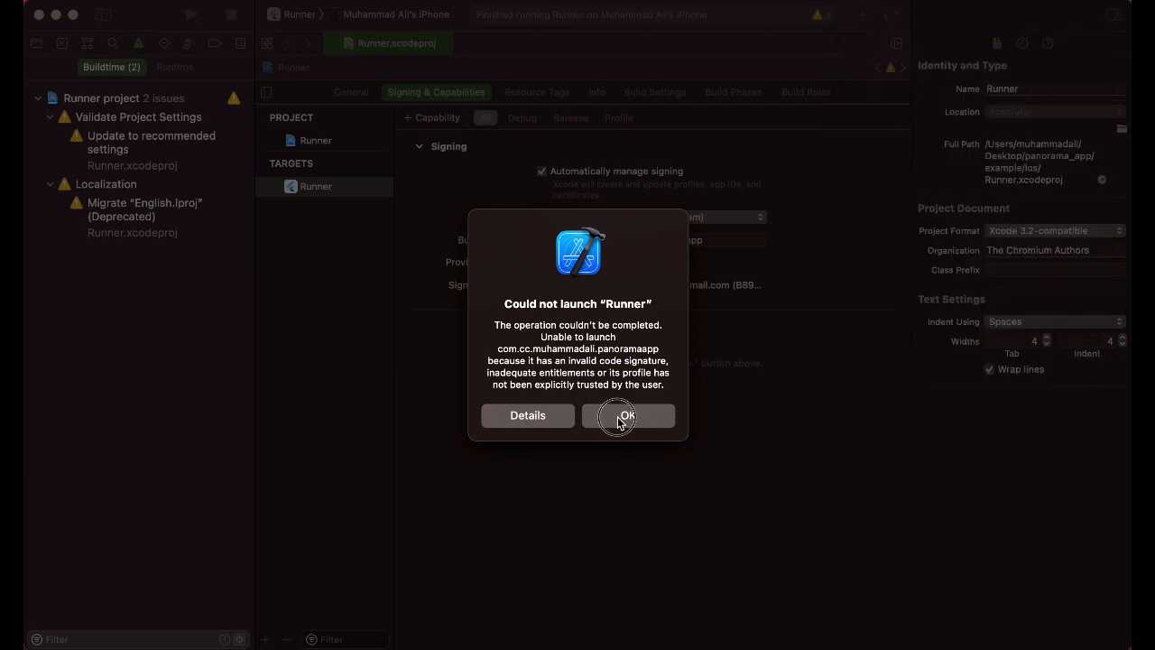
left_click(628, 415)
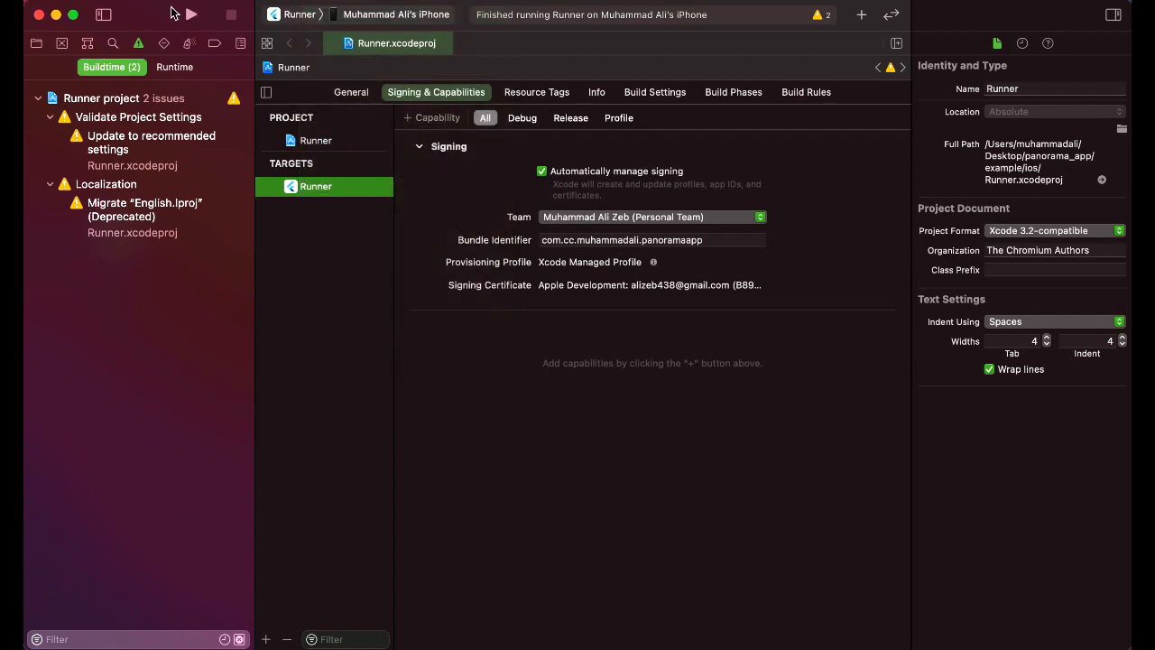
left_click(192, 14)
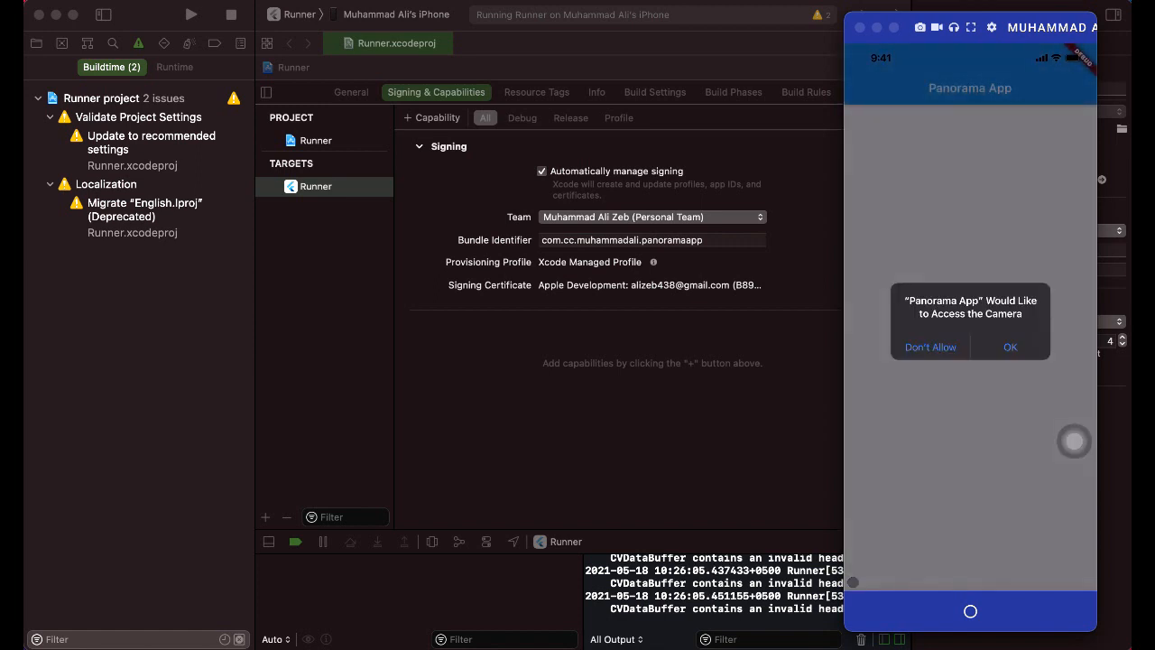
Step: Allow Panorama App camera access so it shows the live camera feed
left_click(1011, 346)
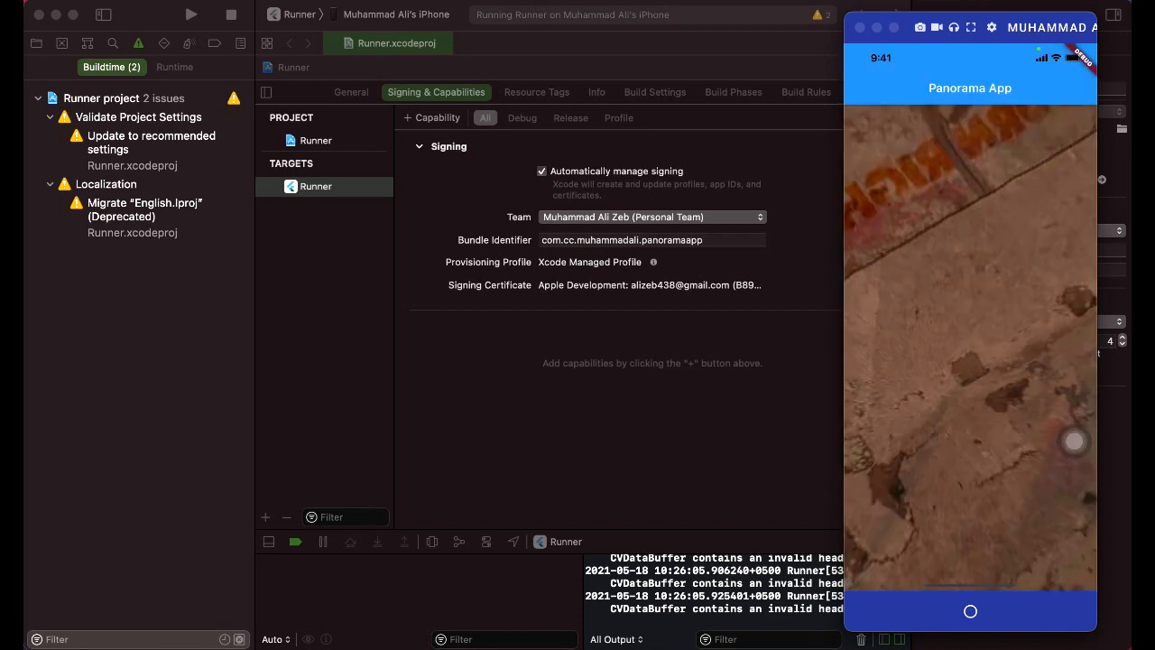